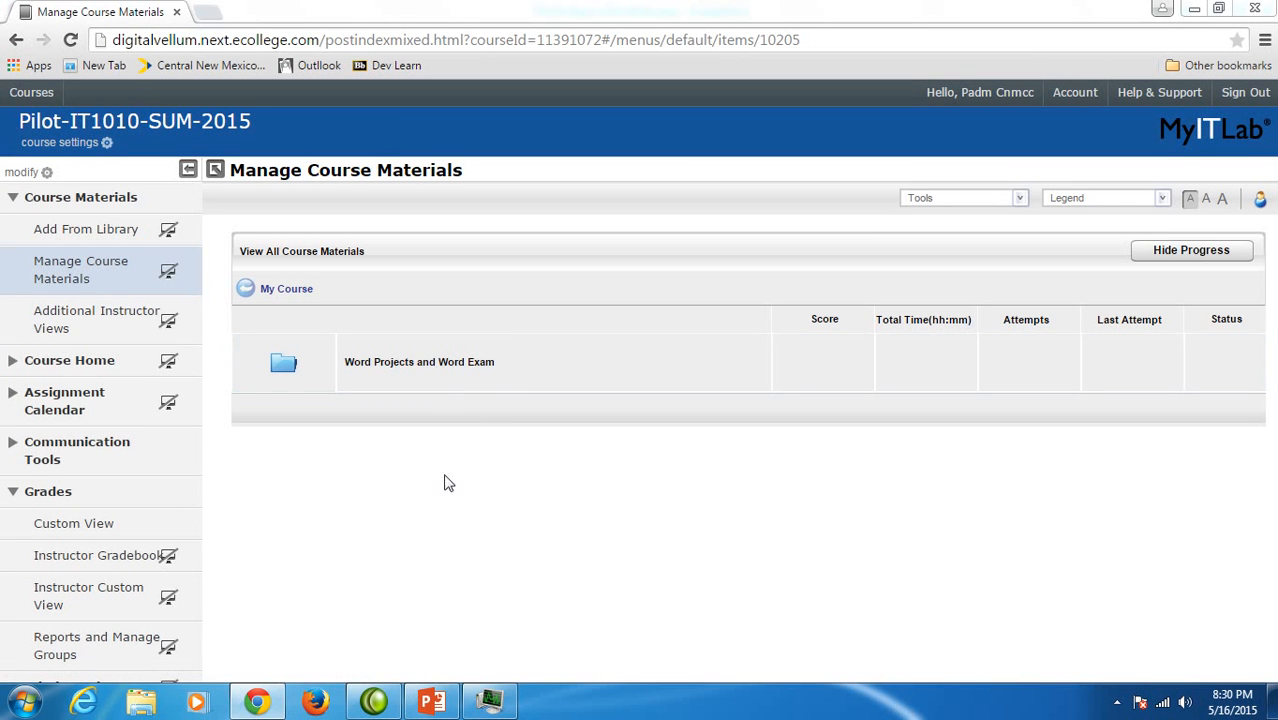
mouse_move(156, 360)
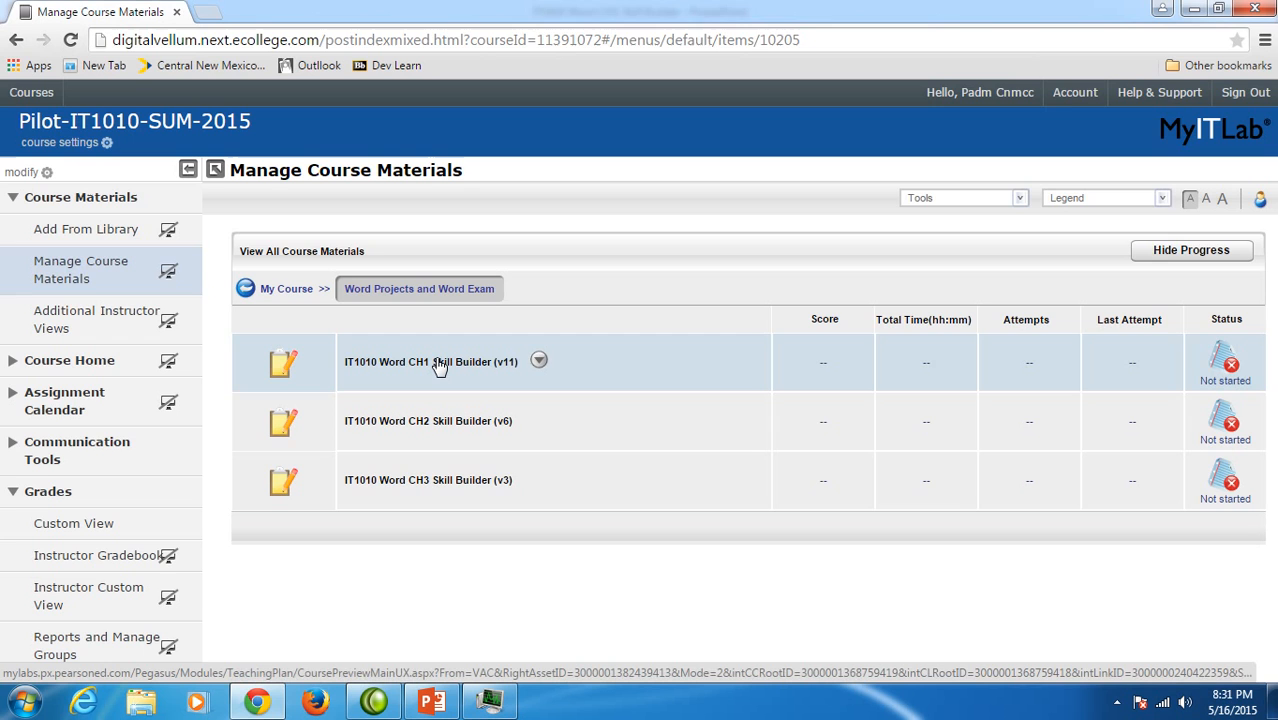
Bring up the IT1010 Word CH1 Skill Builder (v11) assignment page with its instructions
left_click(430, 362)
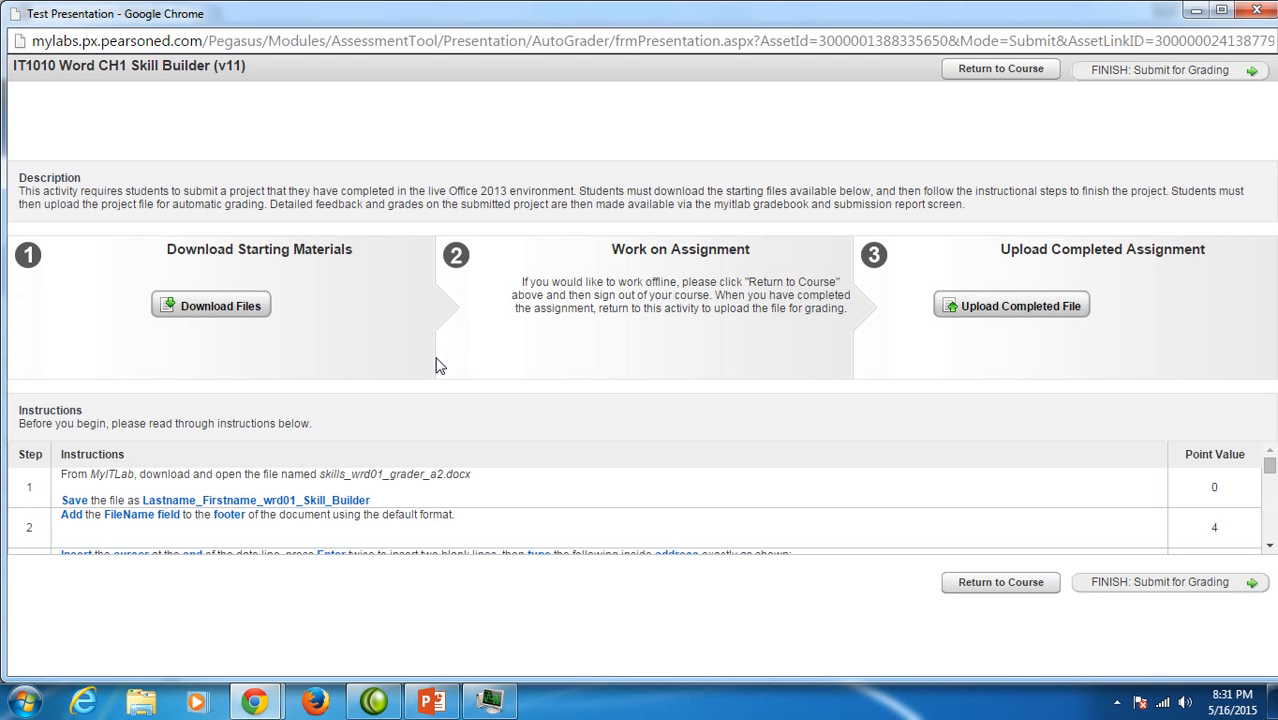
mouse_move(390, 420)
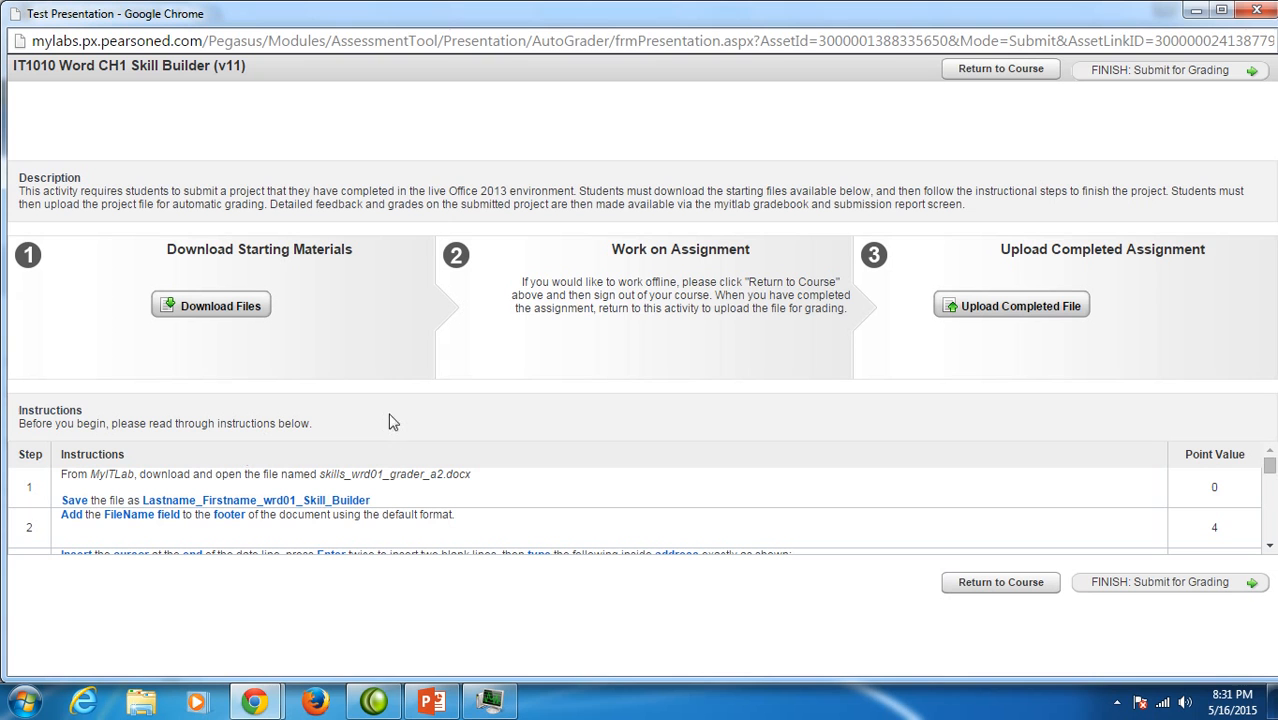
mouse_move(196, 490)
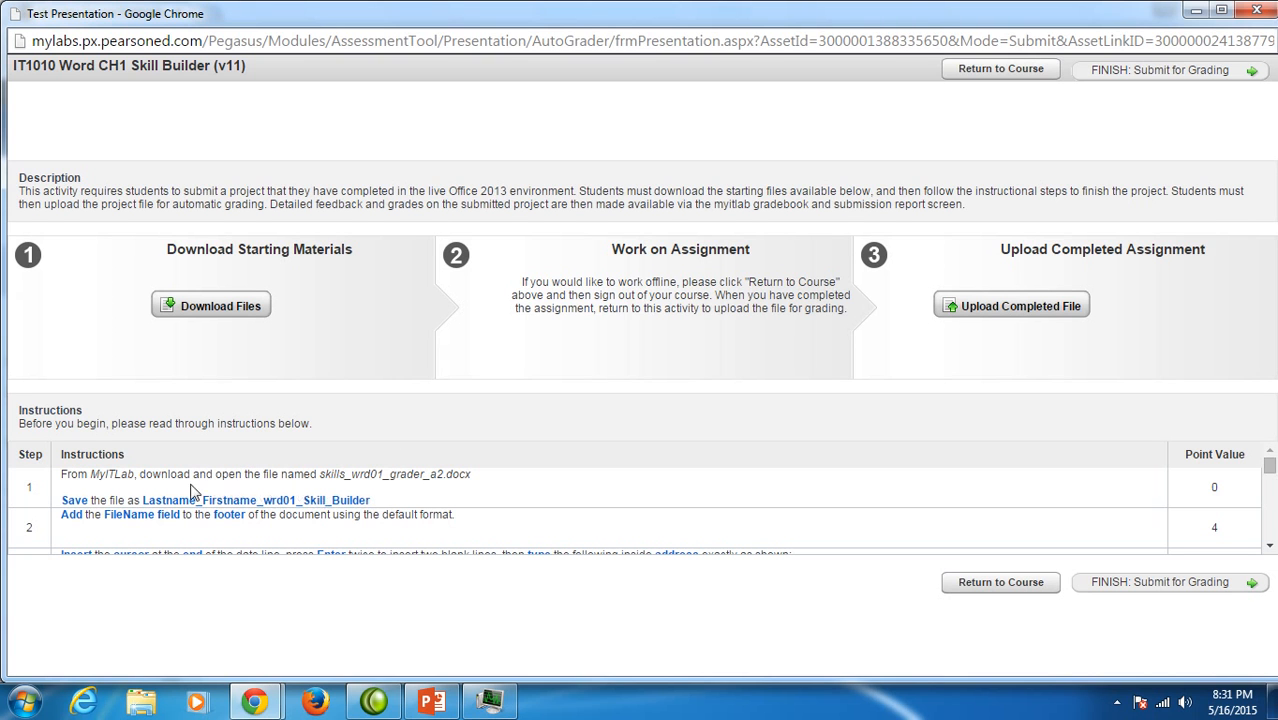
mouse_move(532, 504)
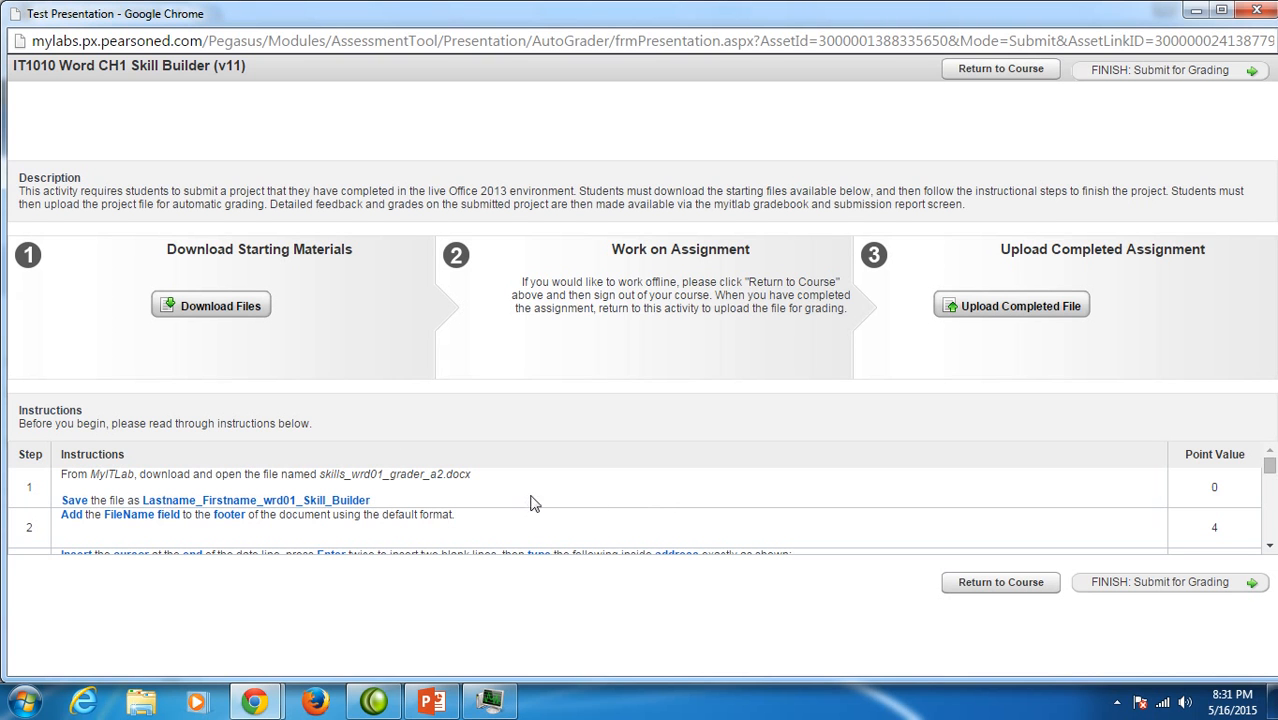
mouse_move(232, 490)
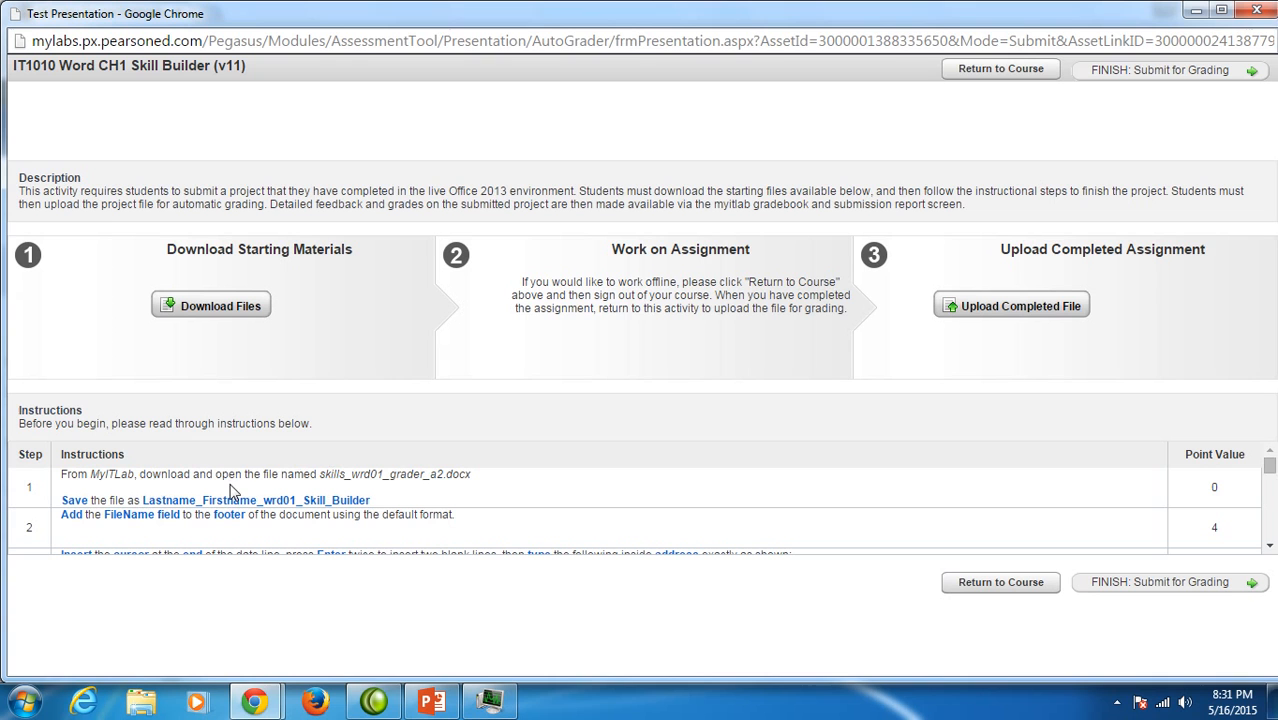
mouse_move(392, 500)
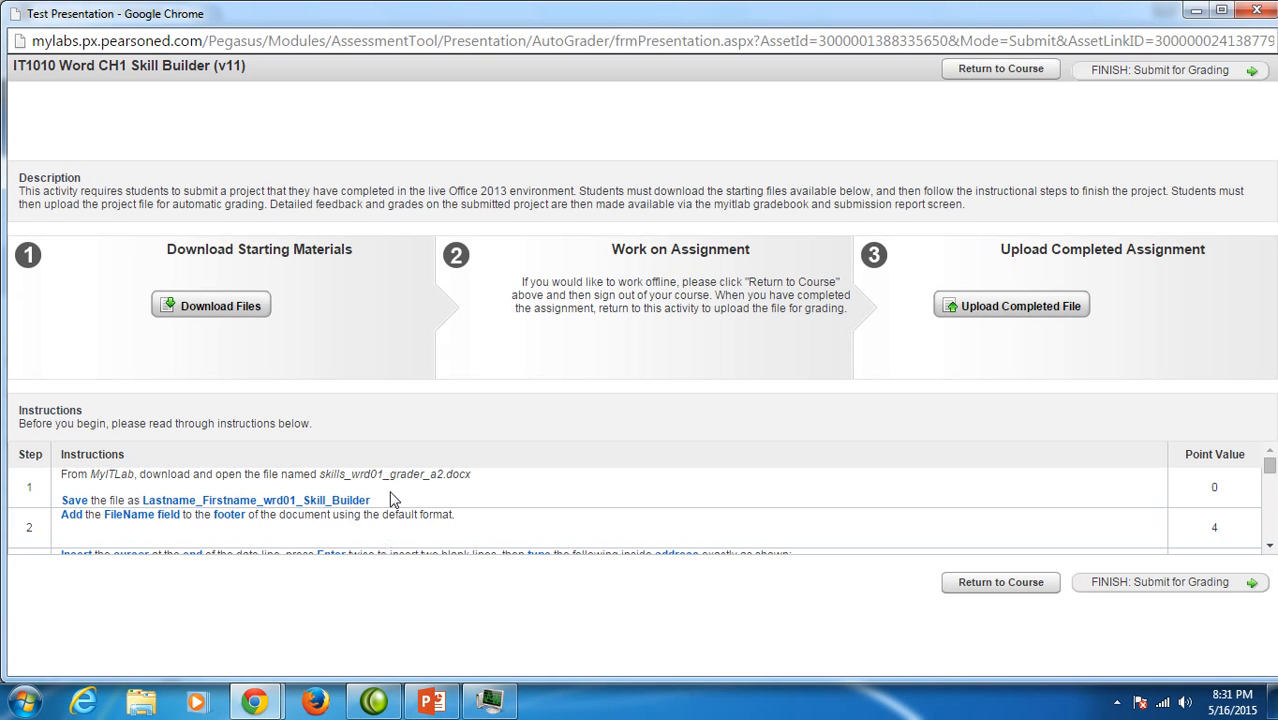
mouse_move(384, 320)
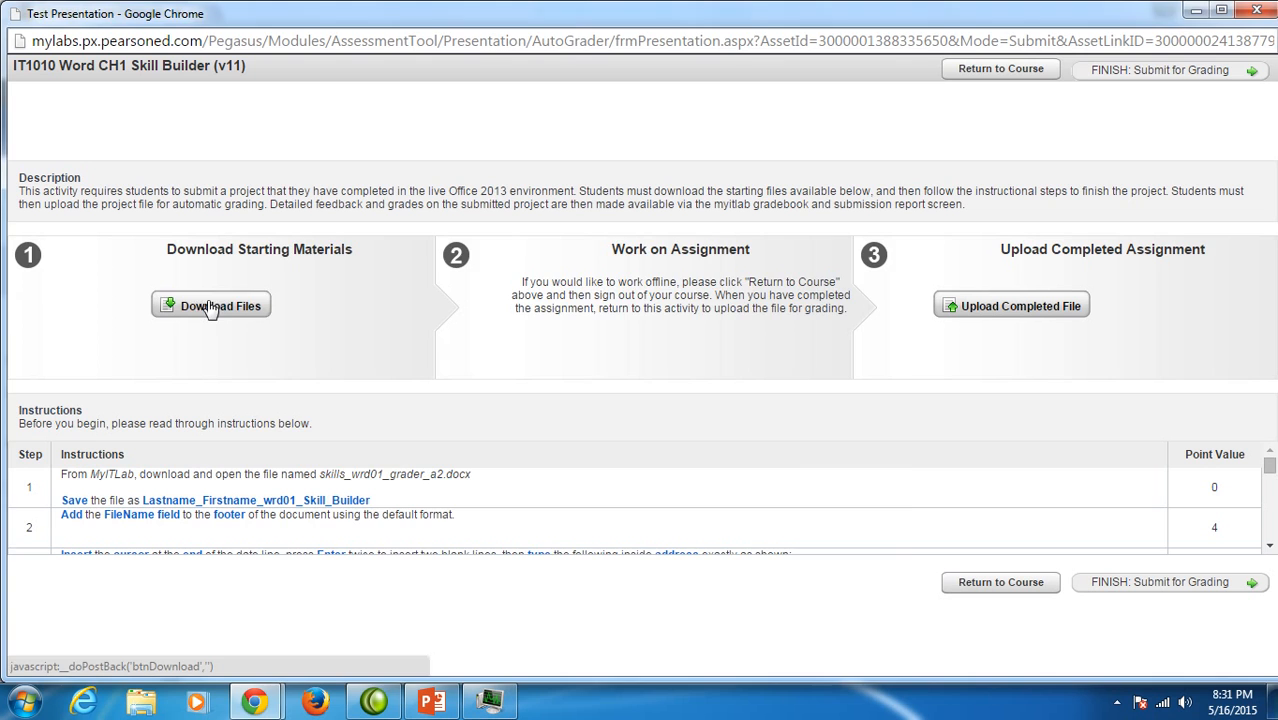
List the starting files and download IT1010-Word_CH1_Skill_Builder_v11_Instructions.docx
left_click(212, 304)
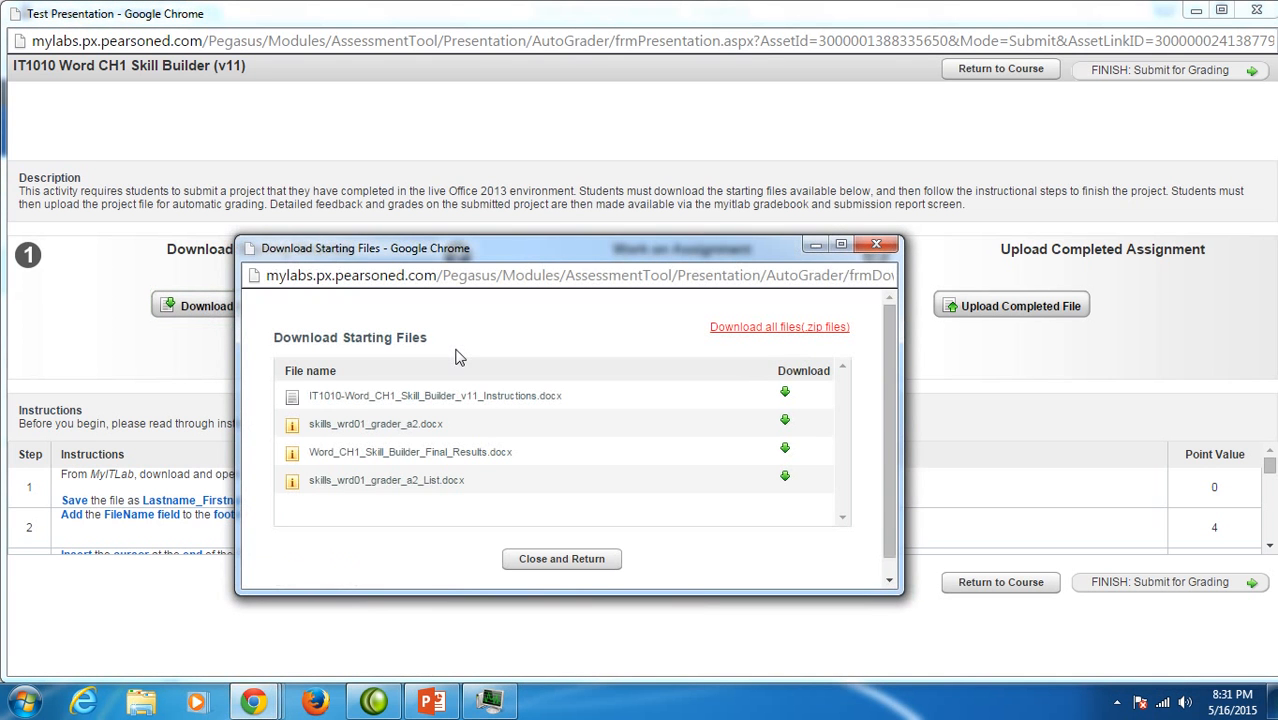
mouse_move(640, 504)
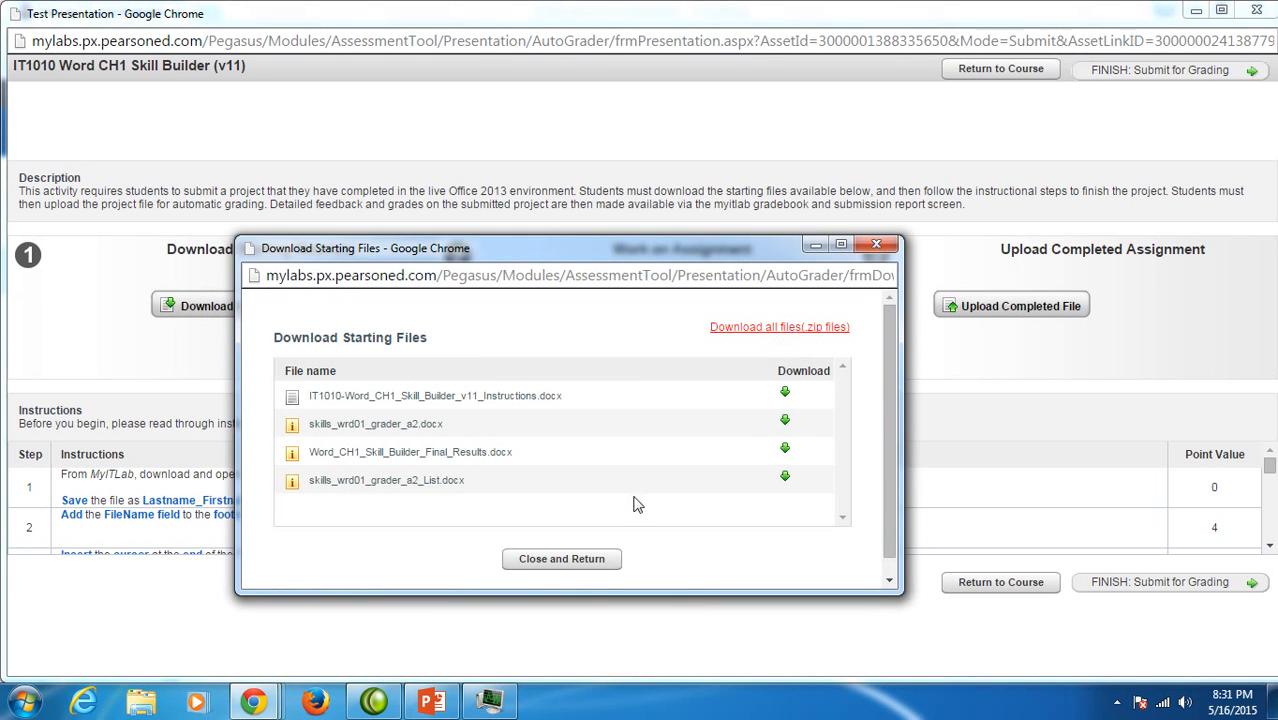
mouse_move(628, 490)
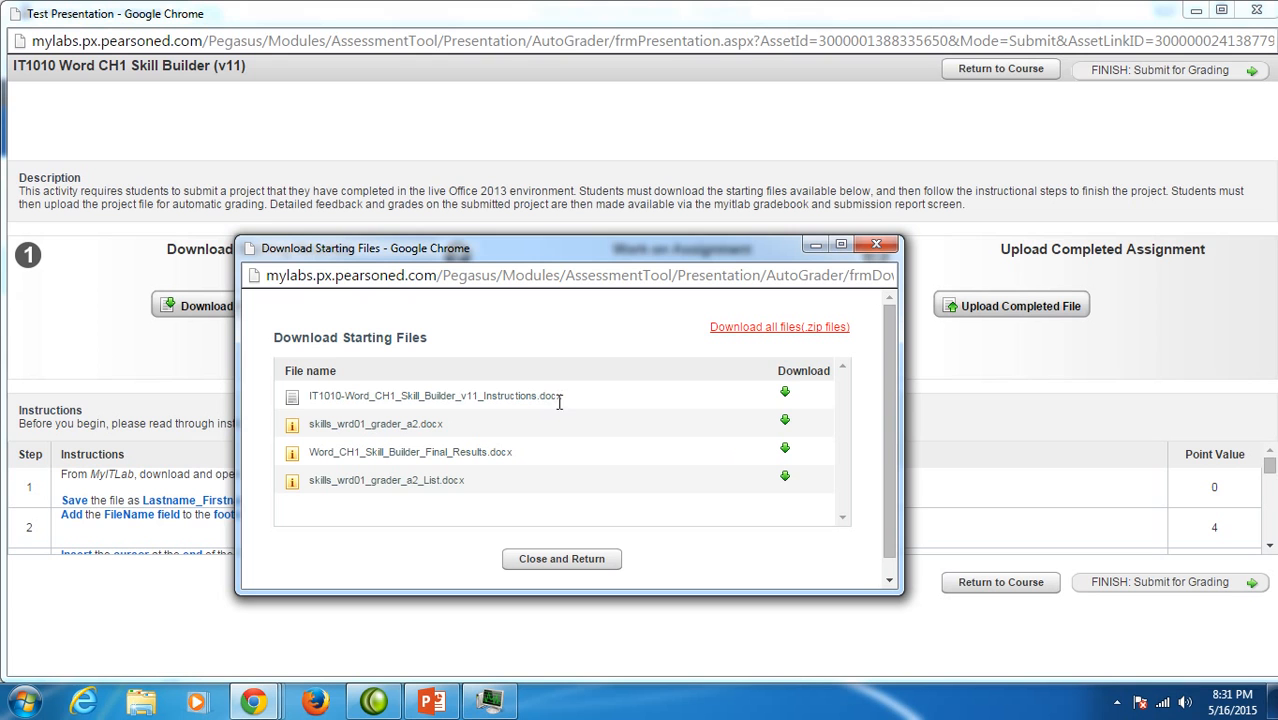
mouse_move(784, 400)
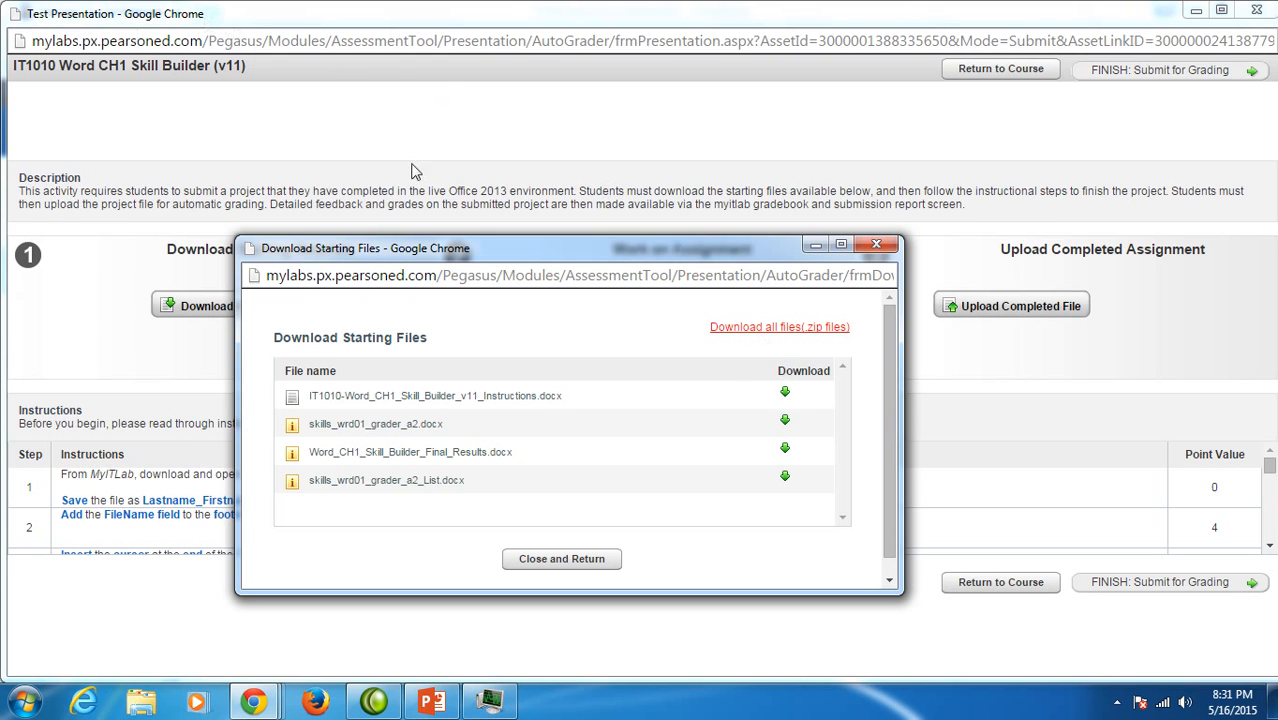
left_click(784, 390)
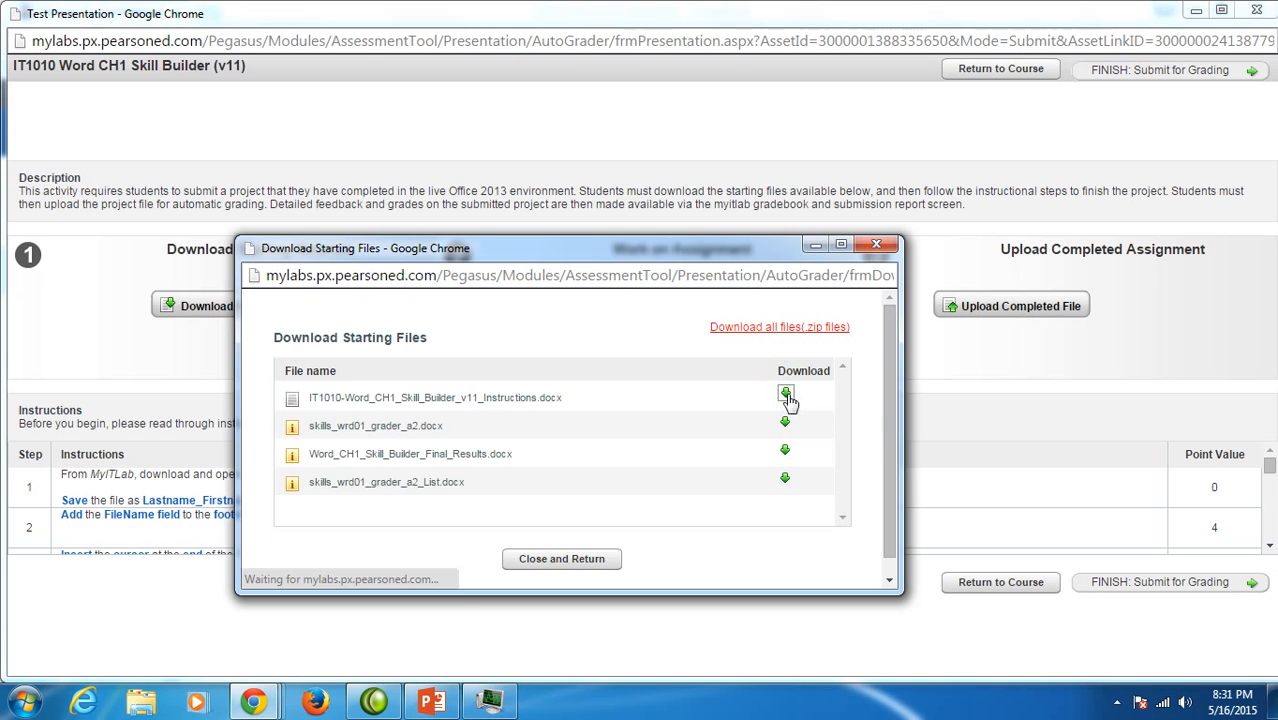
left_click(784, 390)
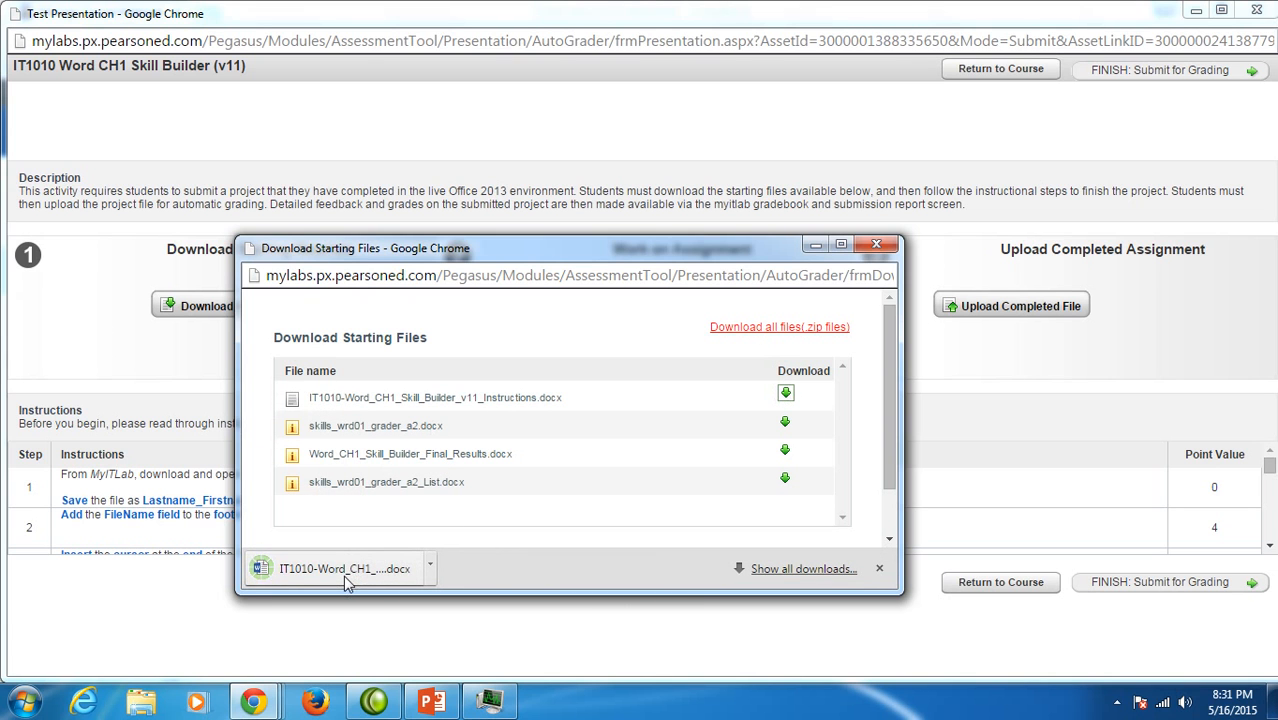
mouse_move(344, 568)
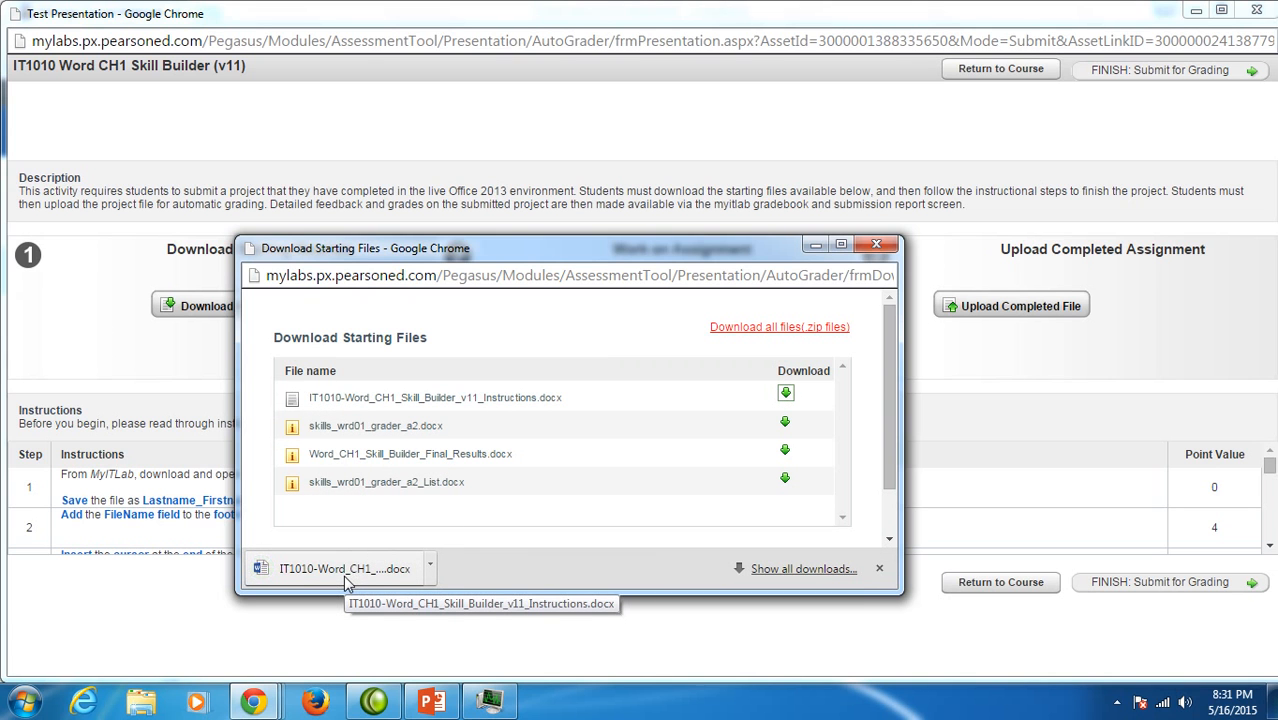
Open the downloaded instructions document in Word with editing enabled and read through its steps
left_click(340, 568)
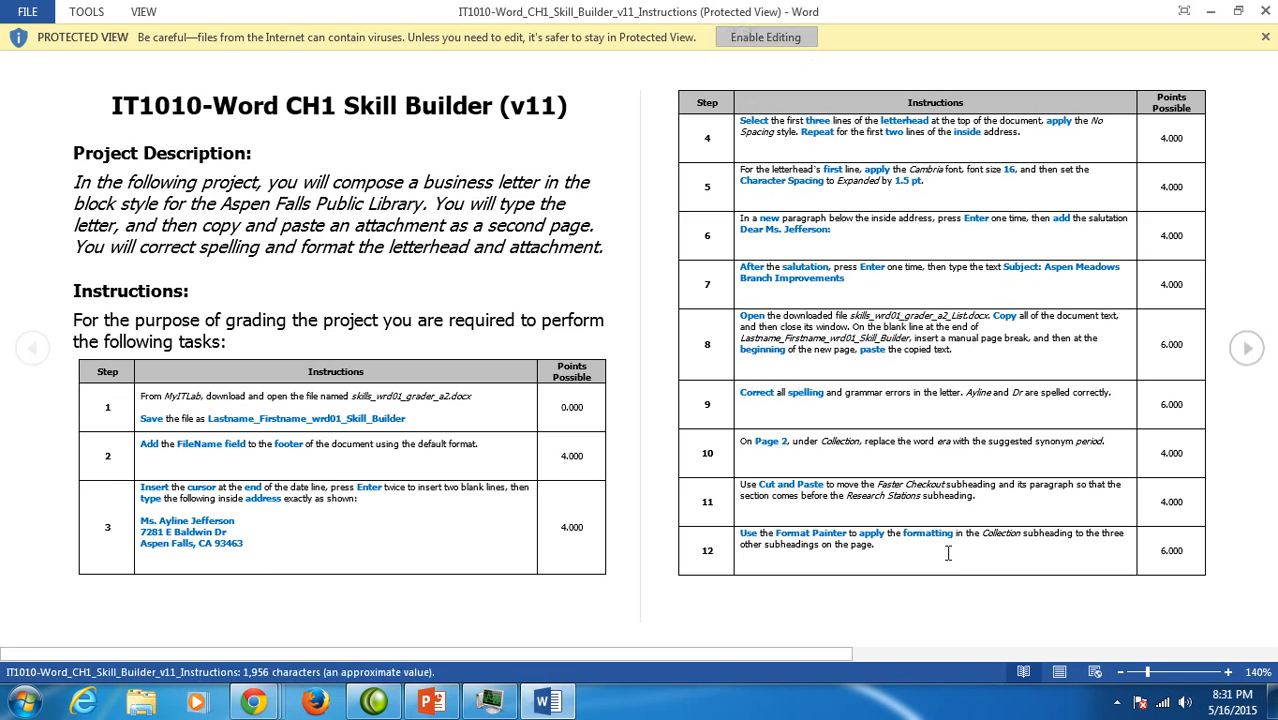
left_click(766, 36)
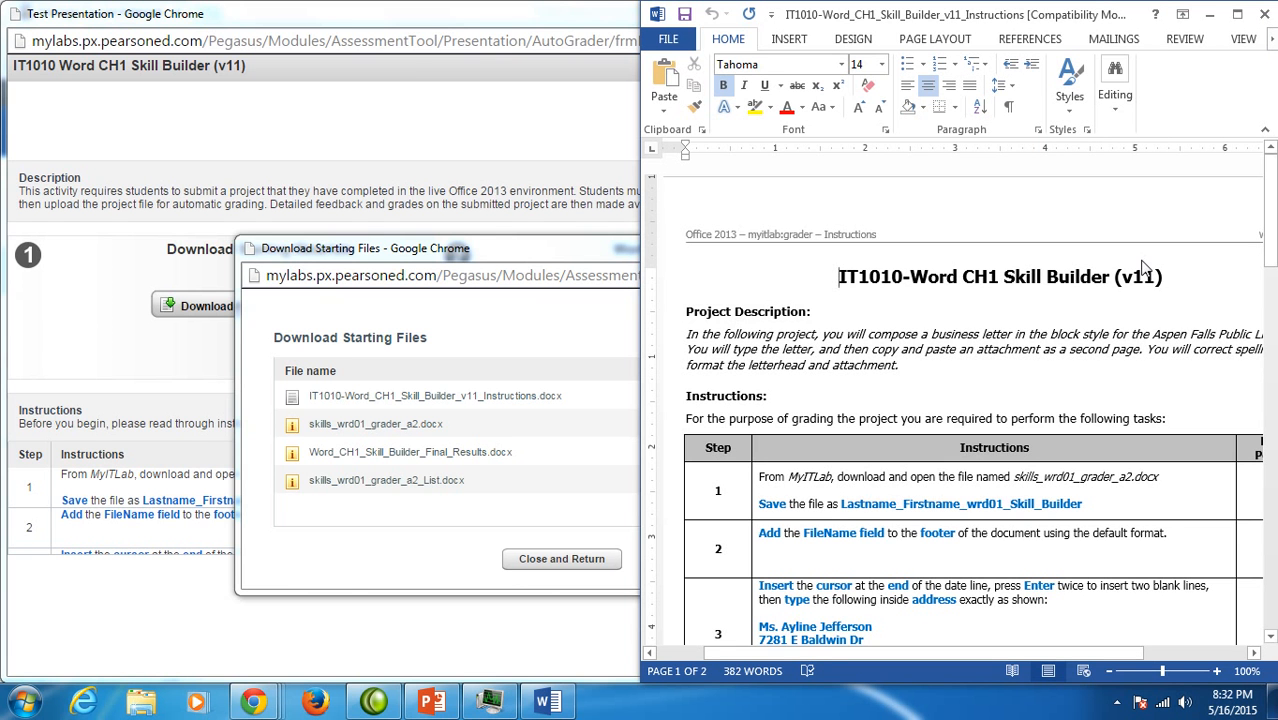
scroll("down", 3)
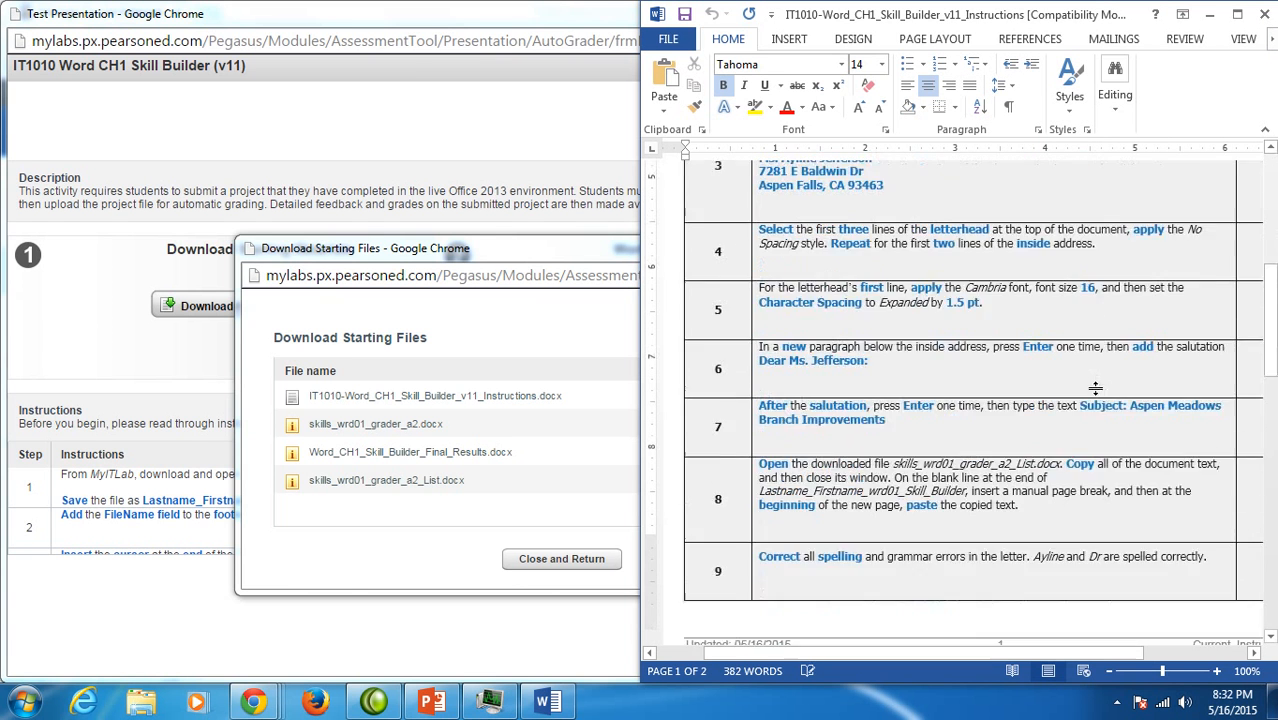
scroll("down", 3)
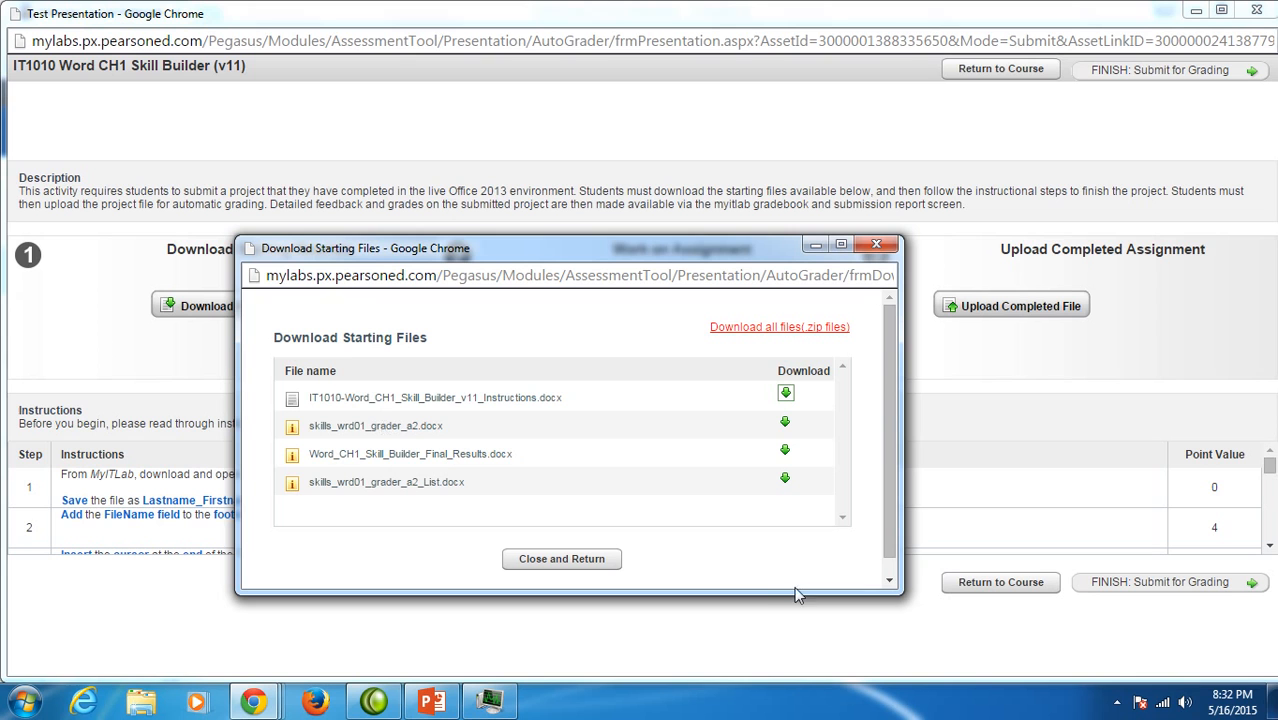
mouse_move(378, 452)
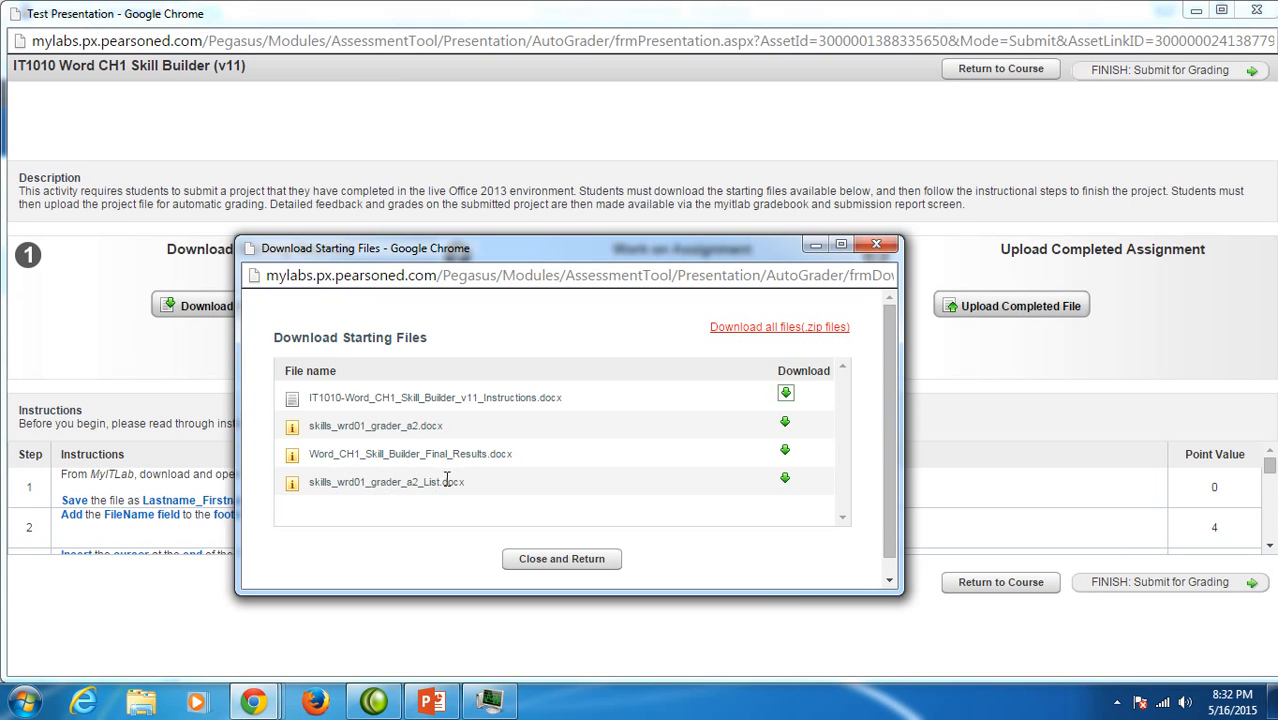
mouse_move(920, 460)
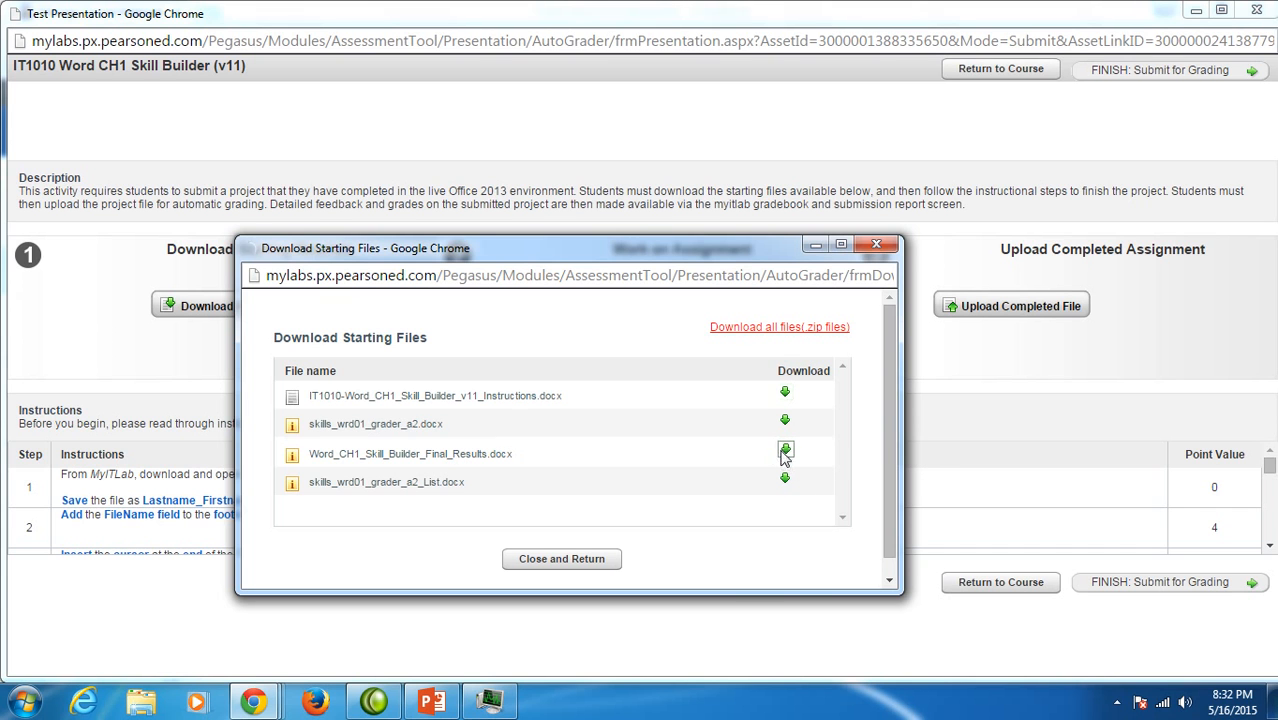
Download Word_CH1_Skill_Builder_Final_Results.docx from the starting-files list
left_click(784, 450)
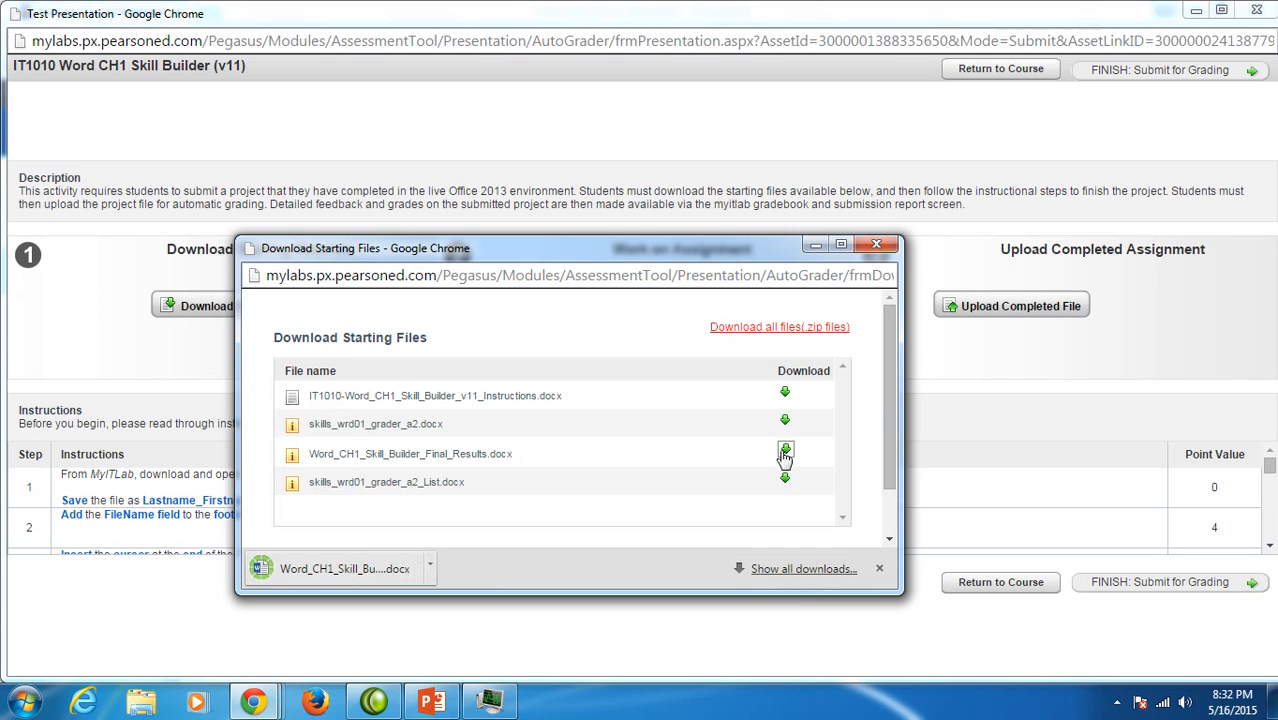
left_click(784, 448)
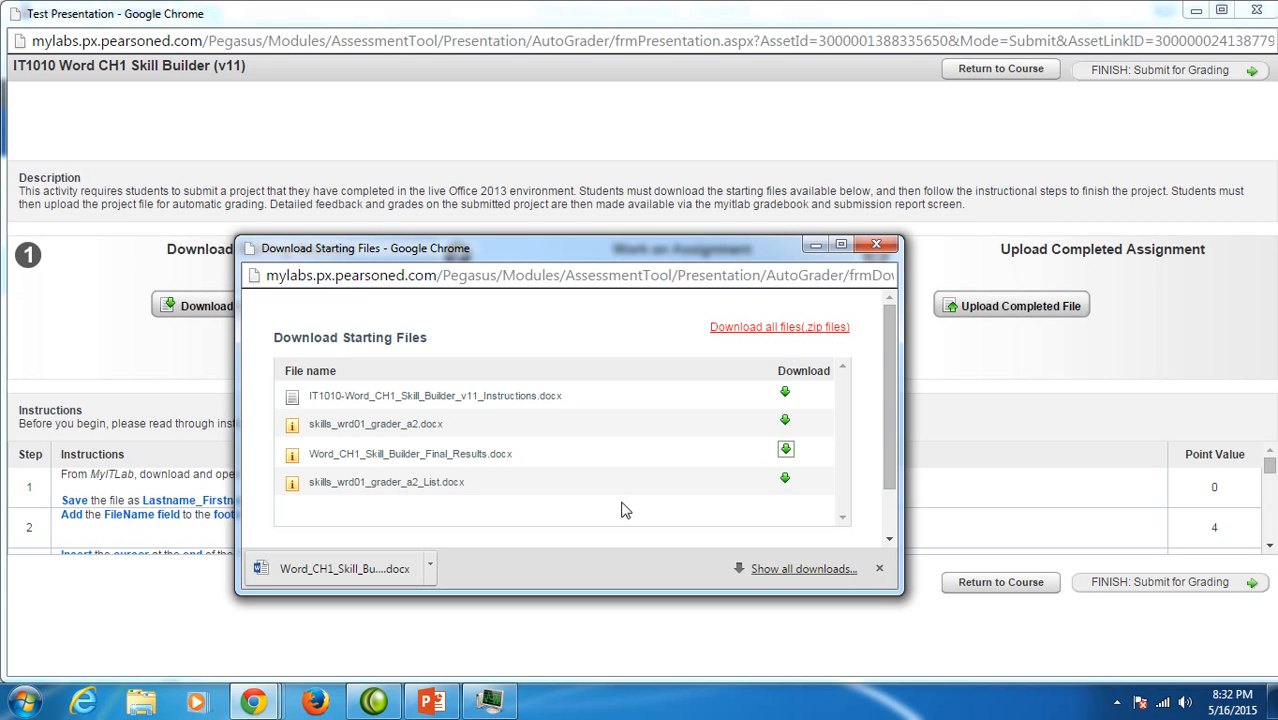
Open the Final Results example letter maximized in Word with editing enabled and review it
left_click(344, 568)
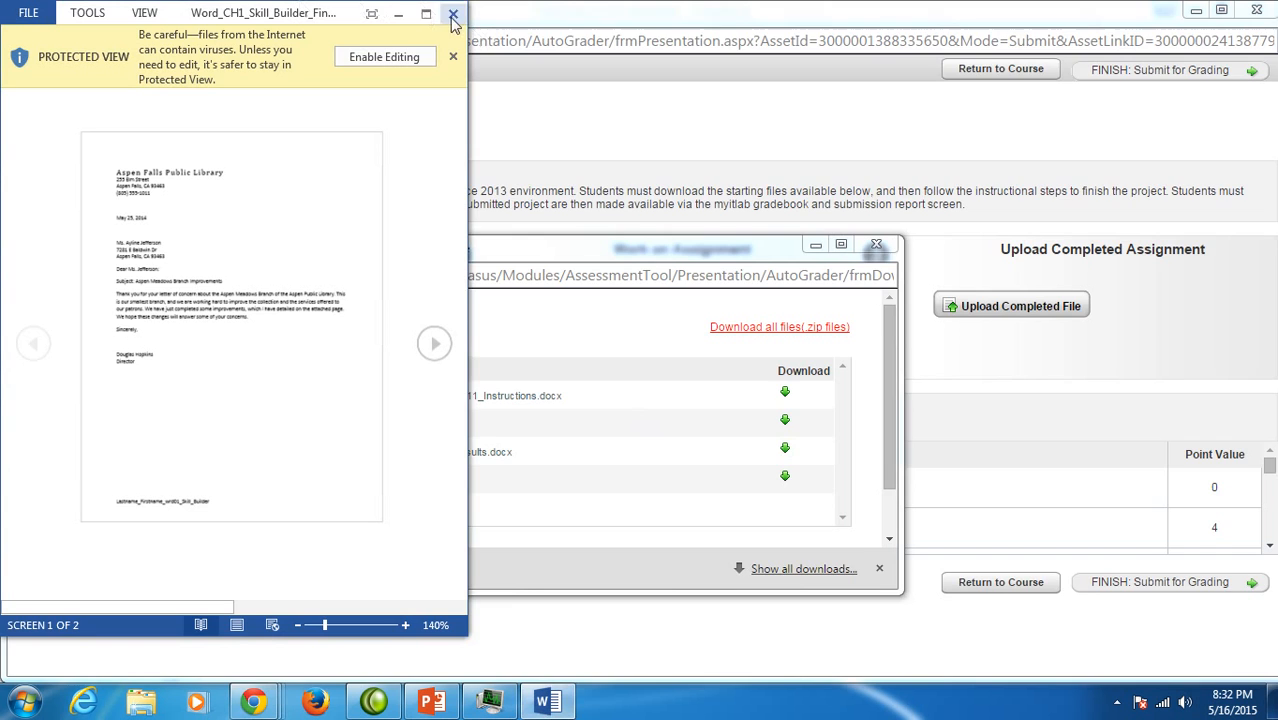
left_click(426, 12)
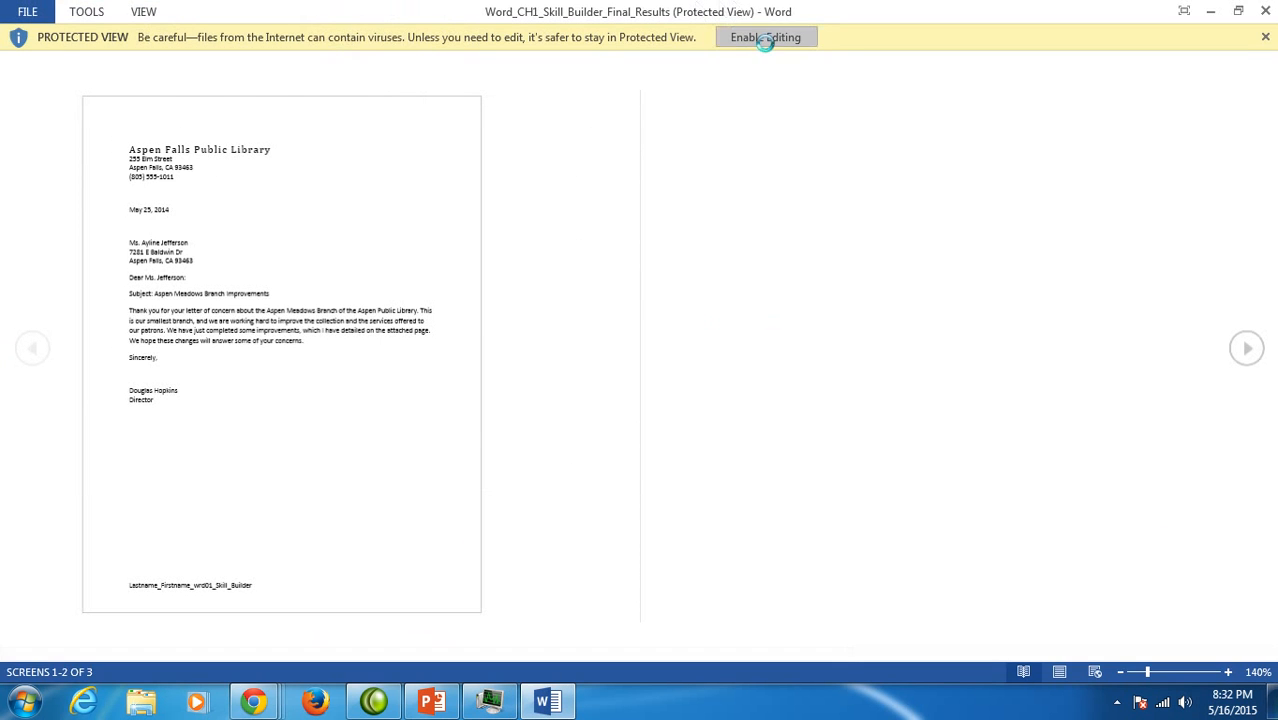
left_click(766, 36)
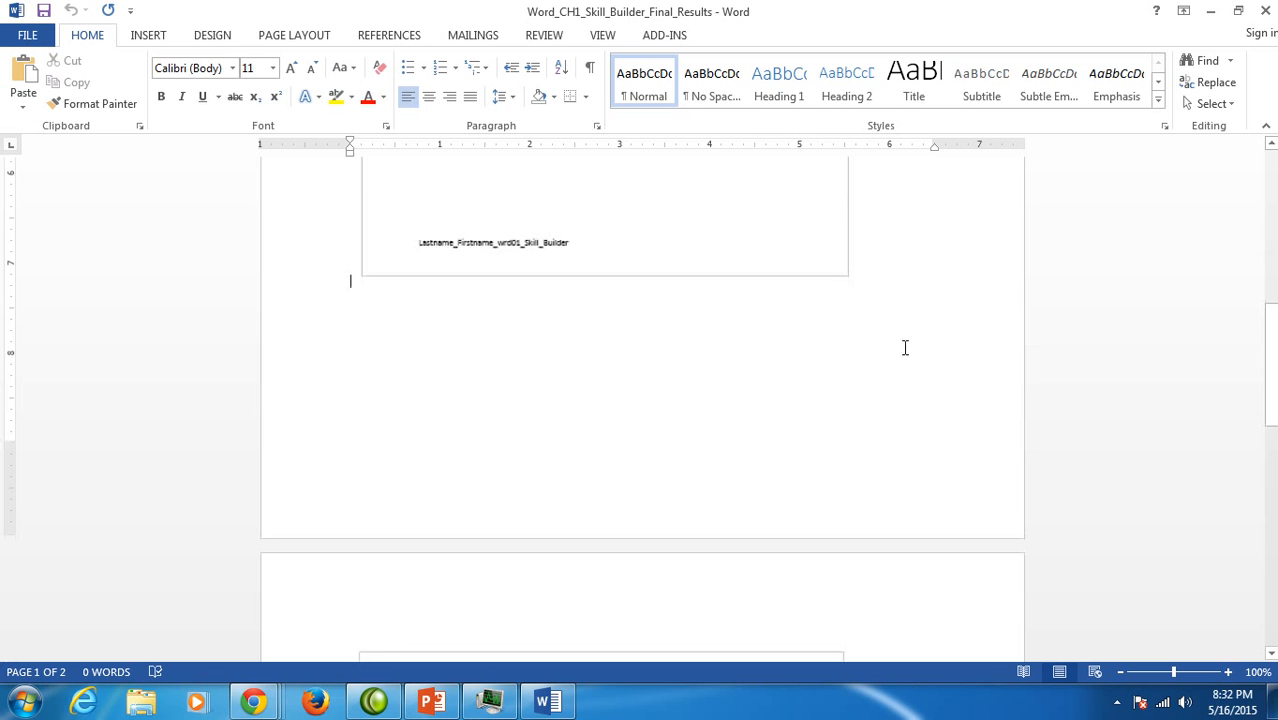
scroll("down", 3)
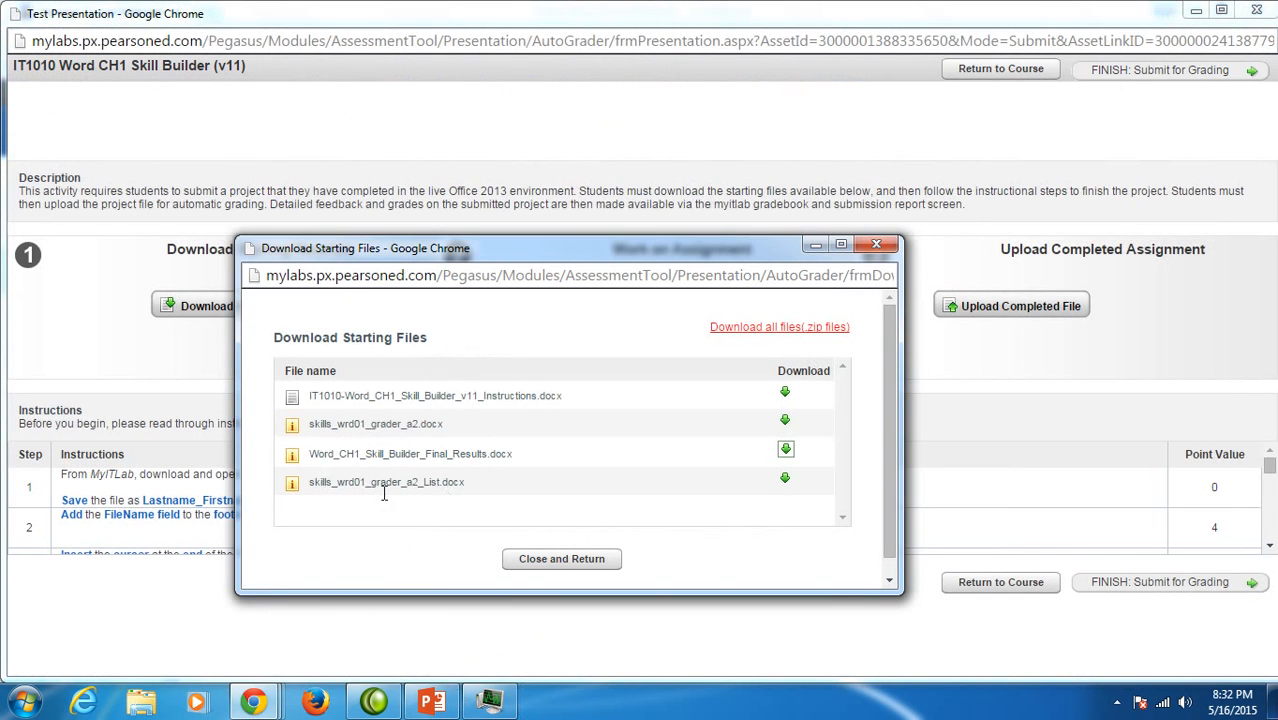
mouse_move(464, 500)
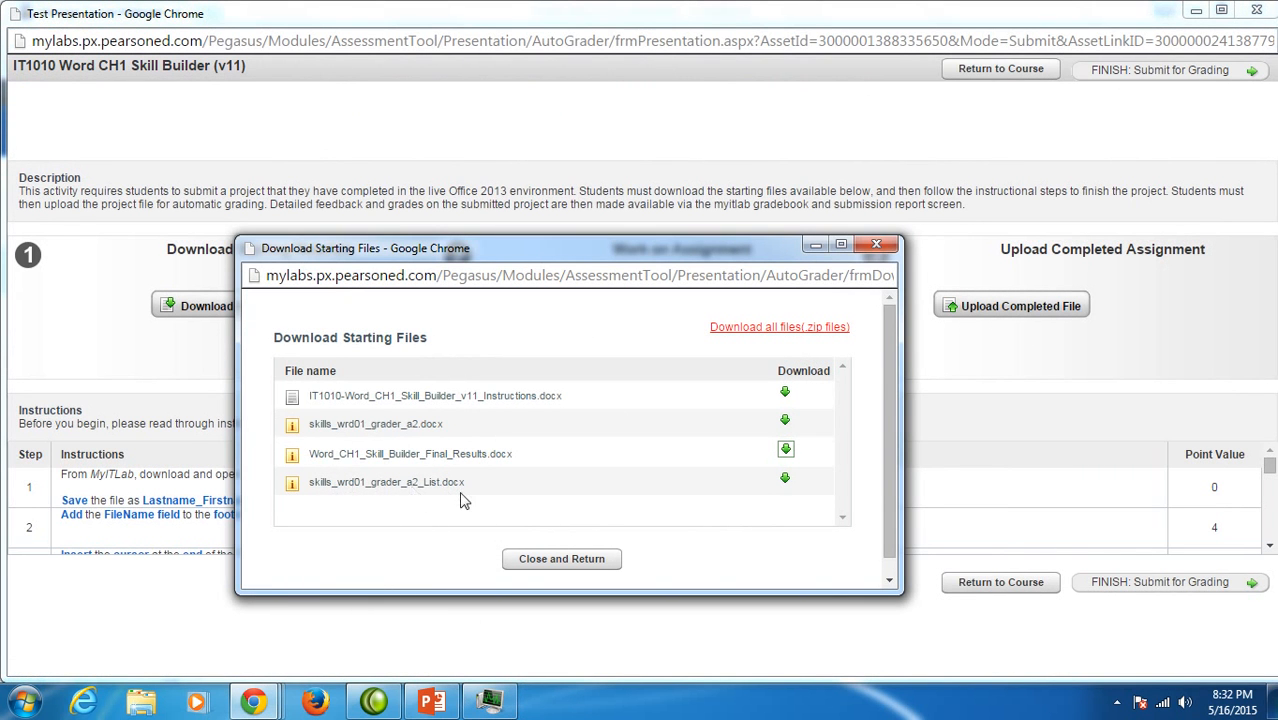
mouse_move(406, 496)
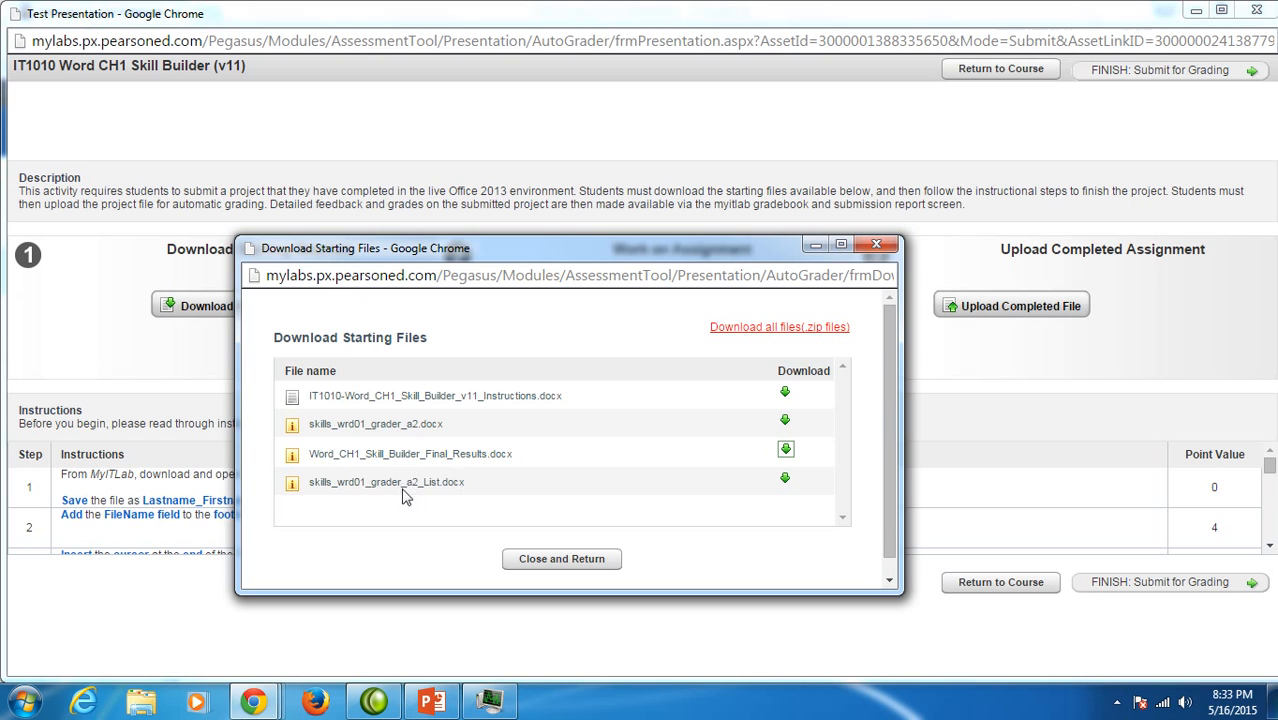
mouse_move(618, 504)
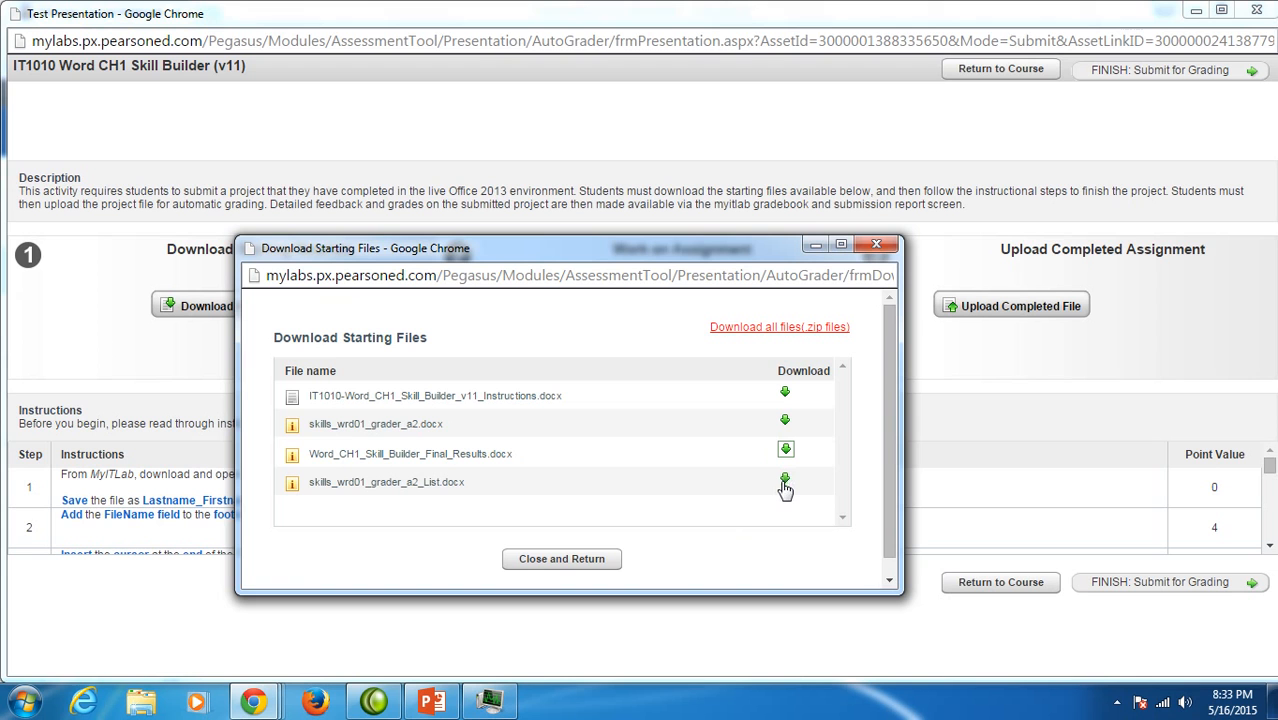
Download the skills_wrd01_grader_a2 List and start files, then begin opening the start file
left_click(784, 480)
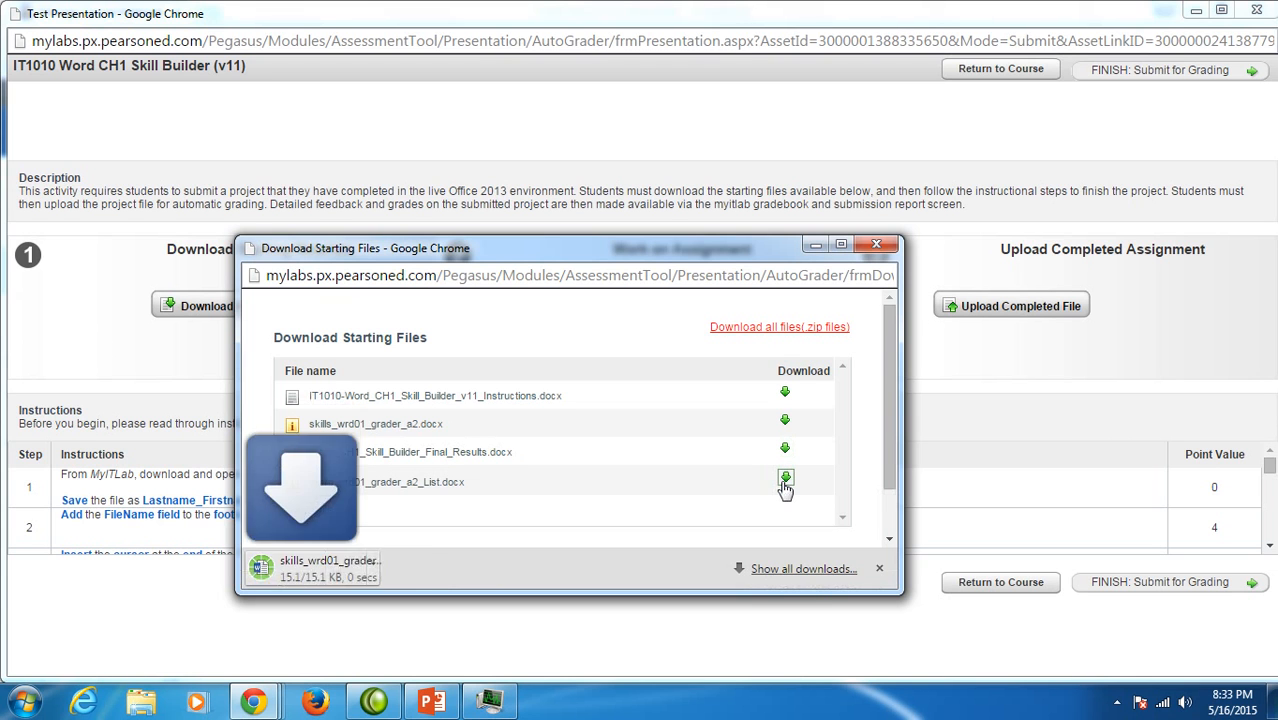
left_click(784, 476)
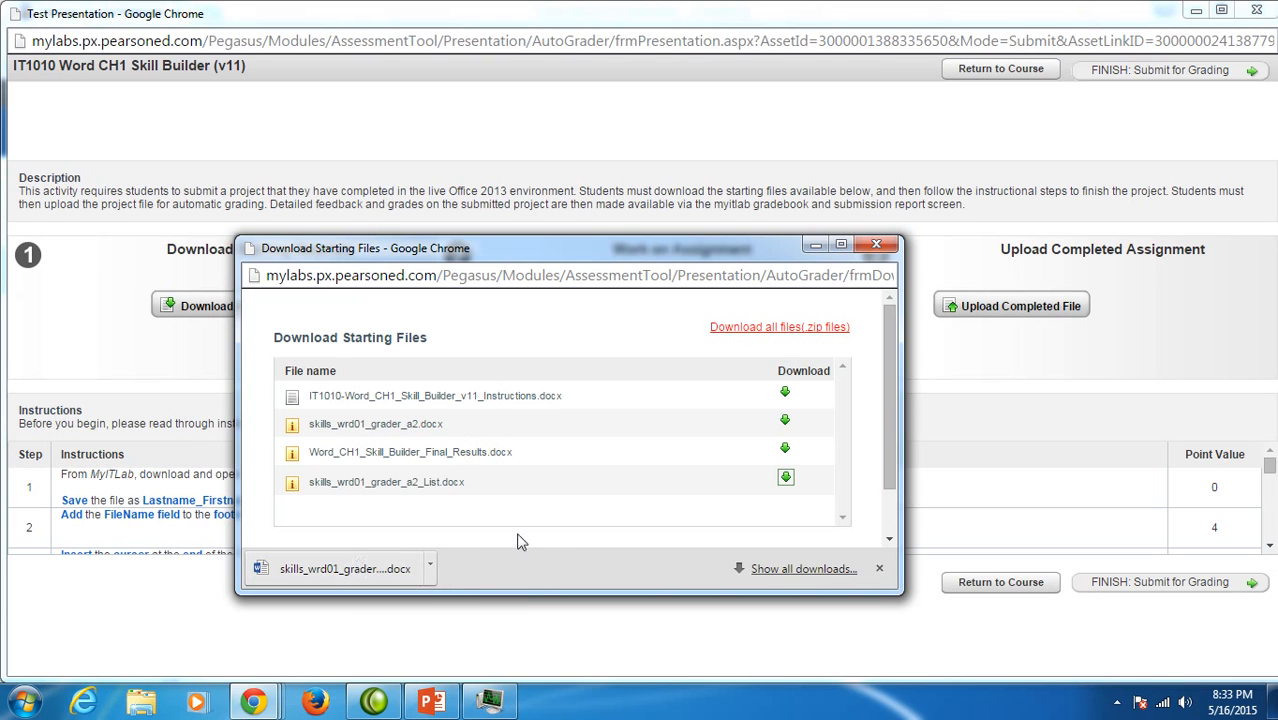
mouse_move(784, 424)
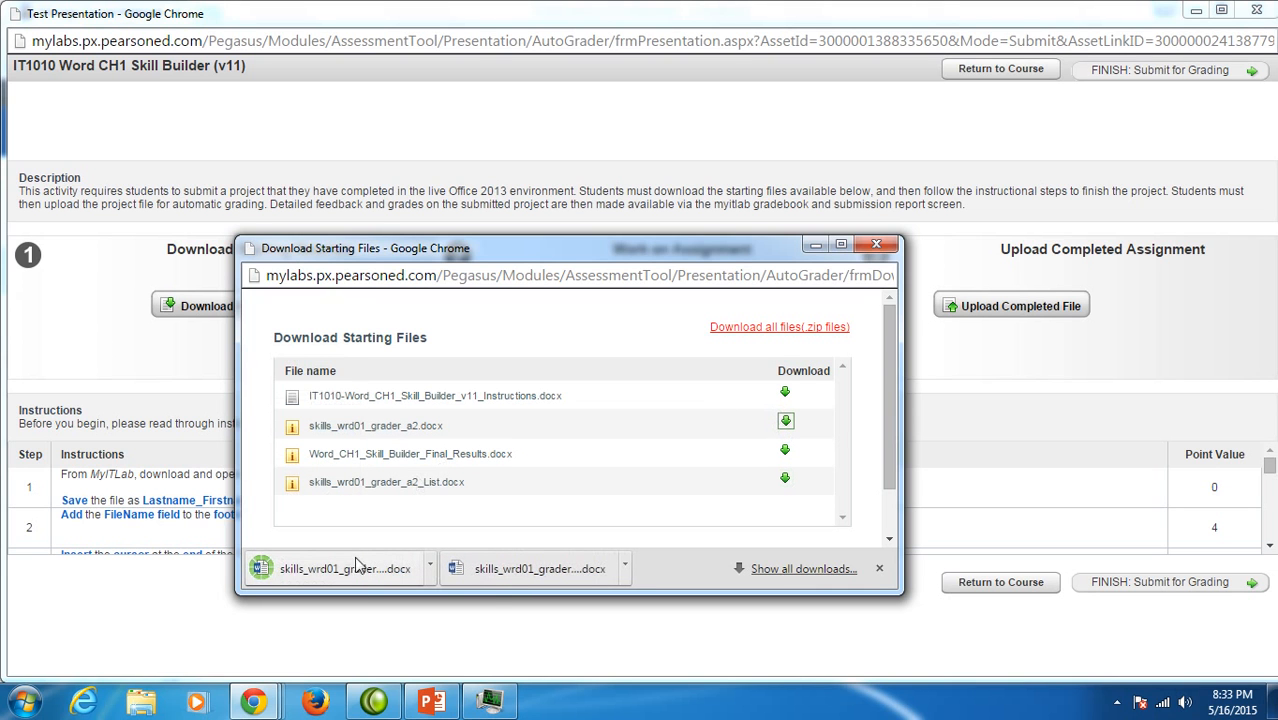
left_click(344, 568)
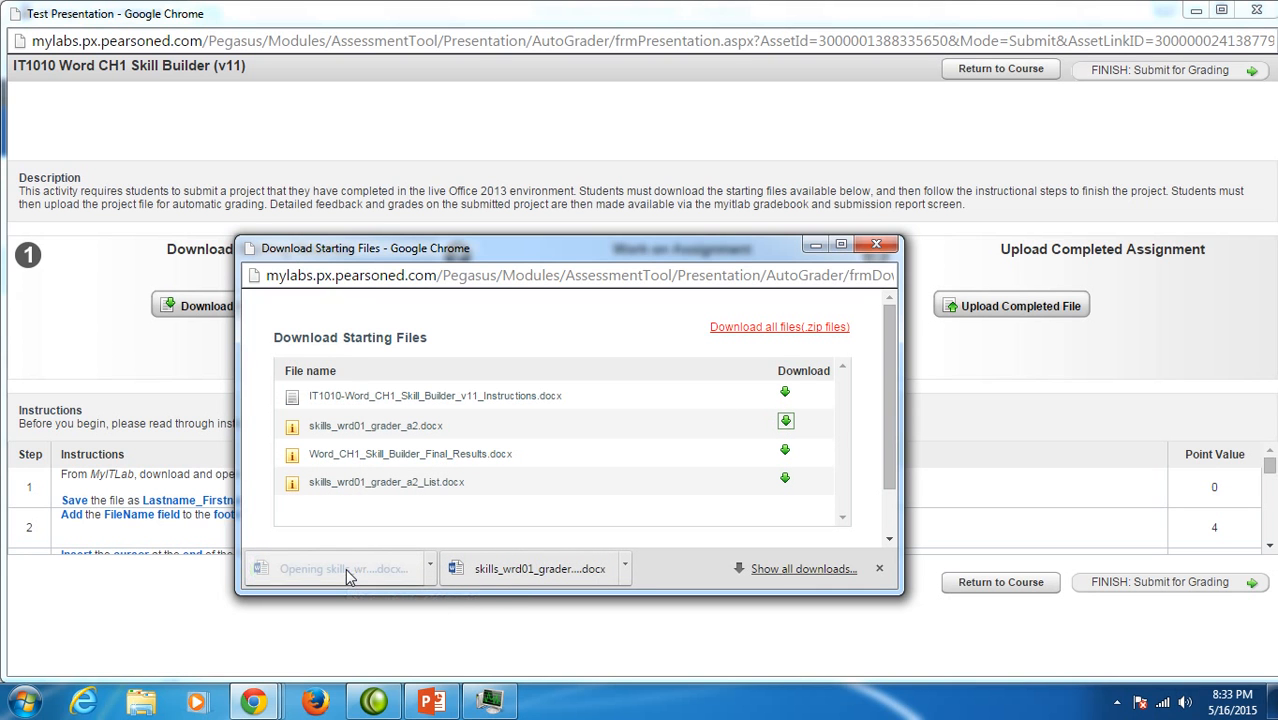
Open the Aspen Falls Public Library letter in Word with editing enabled
left_click(334, 568)
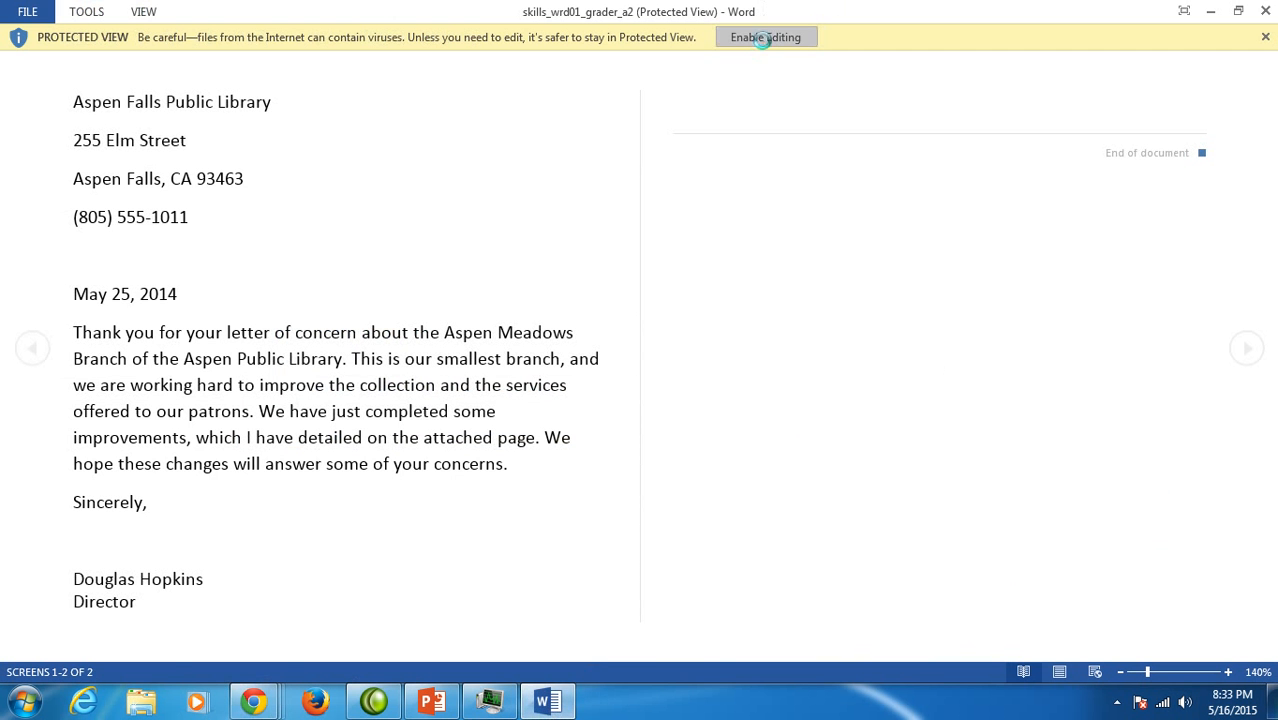
left_click(764, 36)
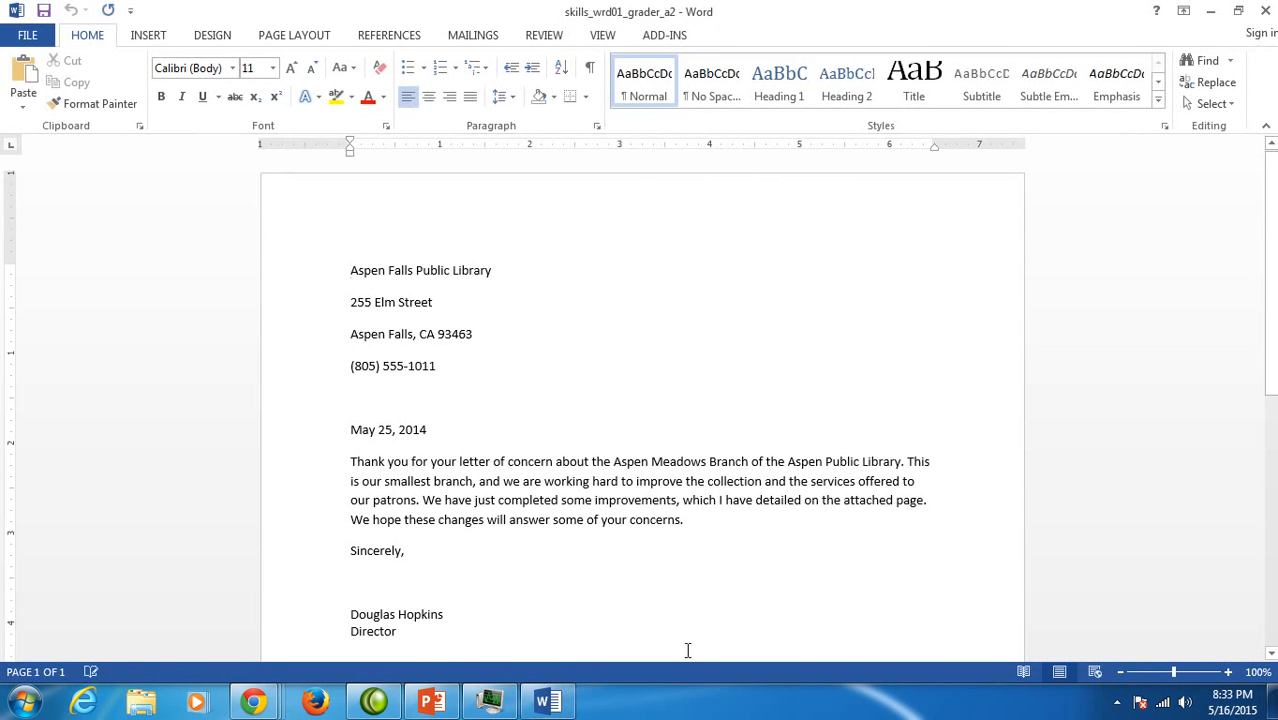
left_click(432, 700)
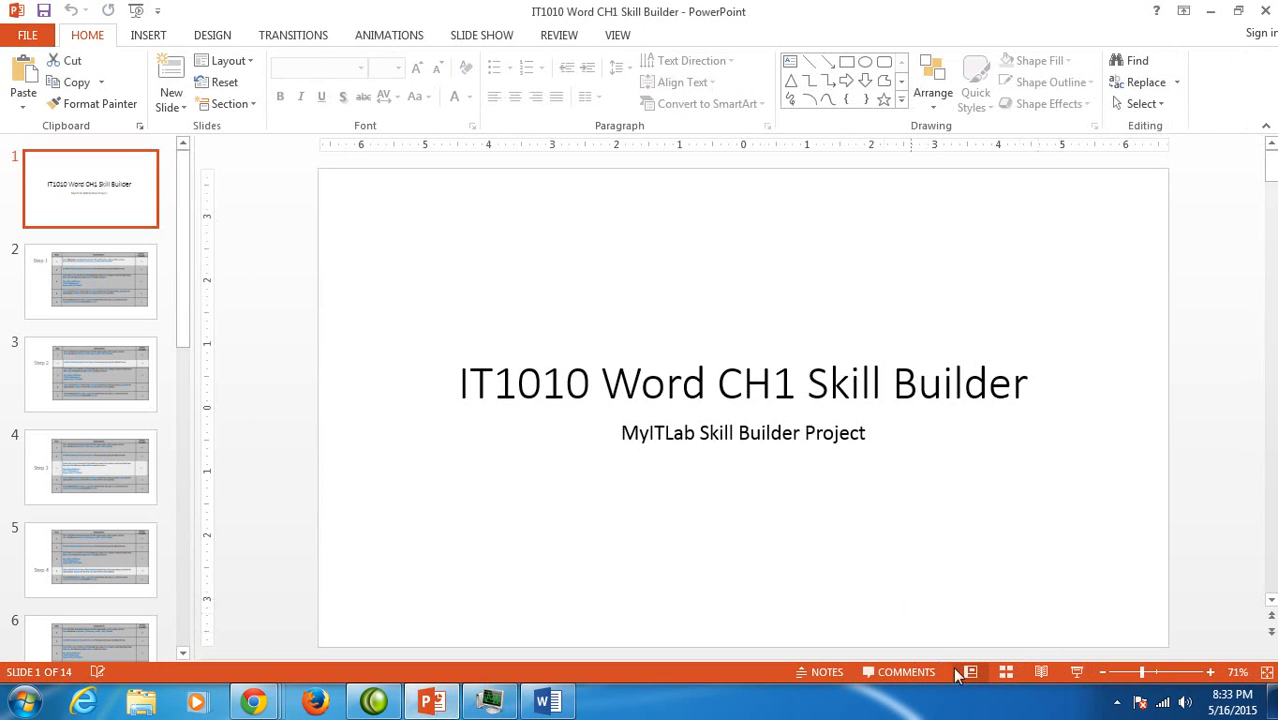
left_click(548, 700)
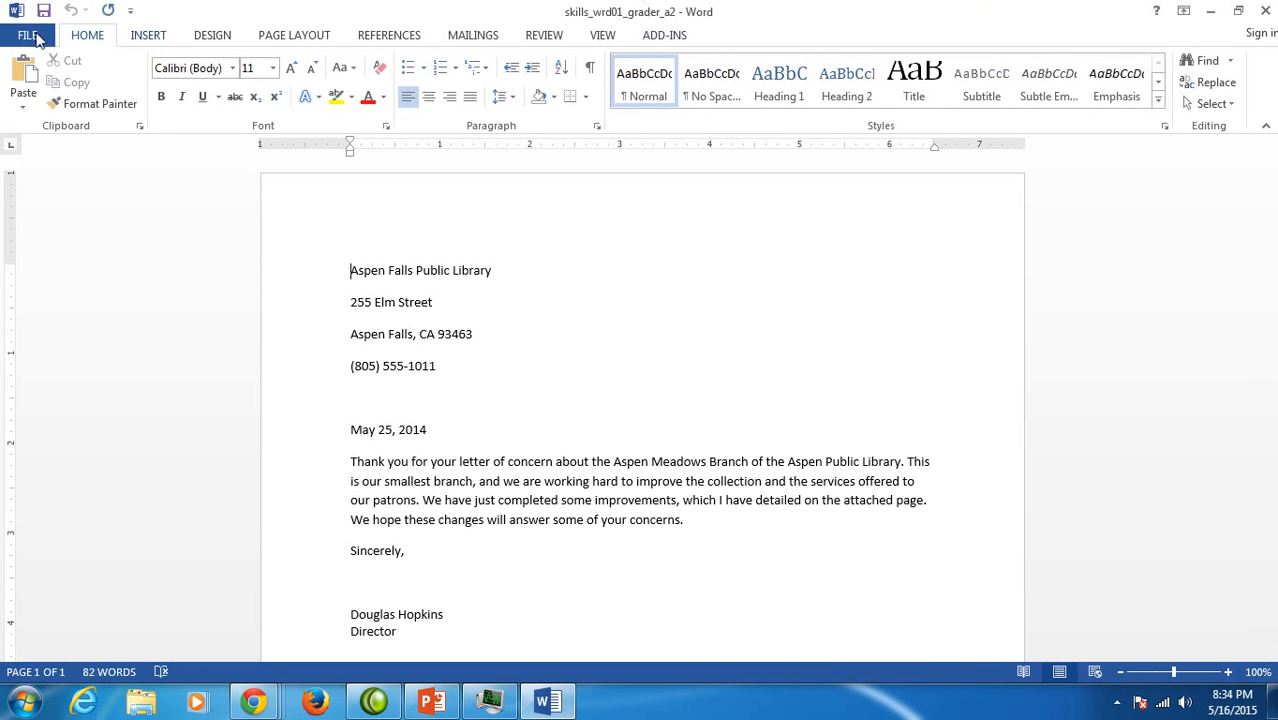
Start a Save As and browse from the Desktop into IT1010 › Word › Word SB 1
left_click(28, 34)
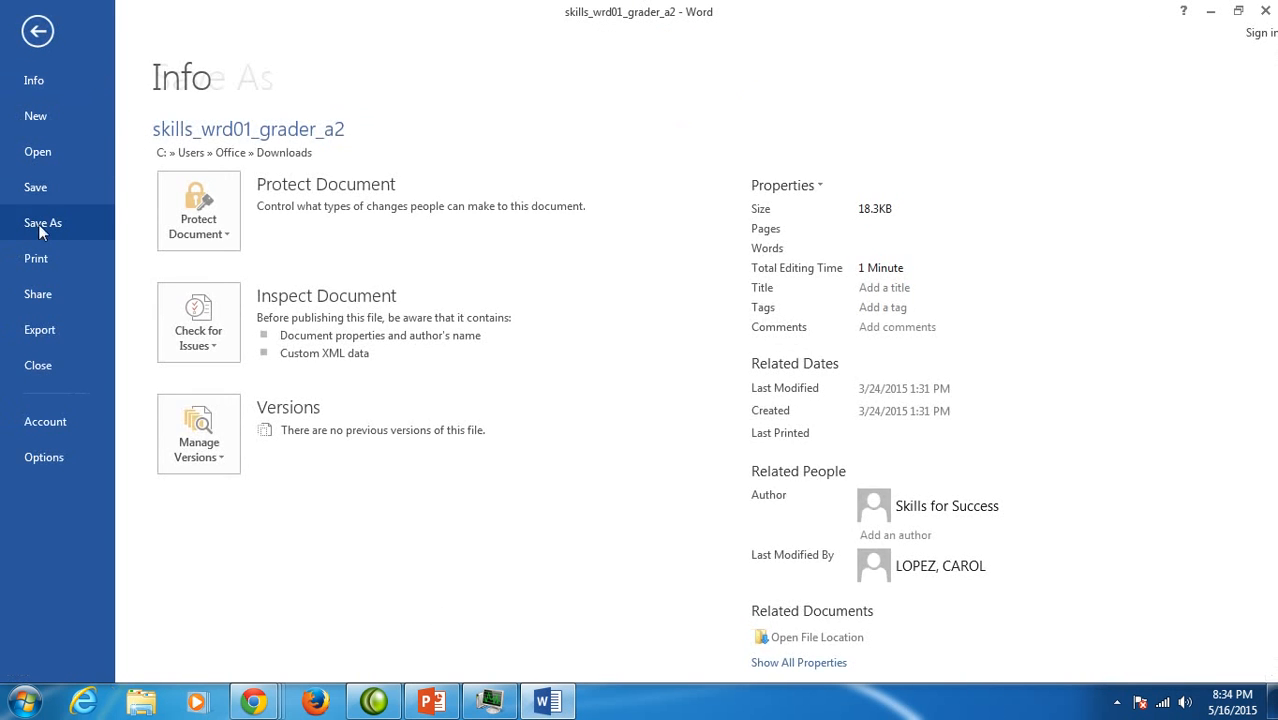
left_click(42, 222)
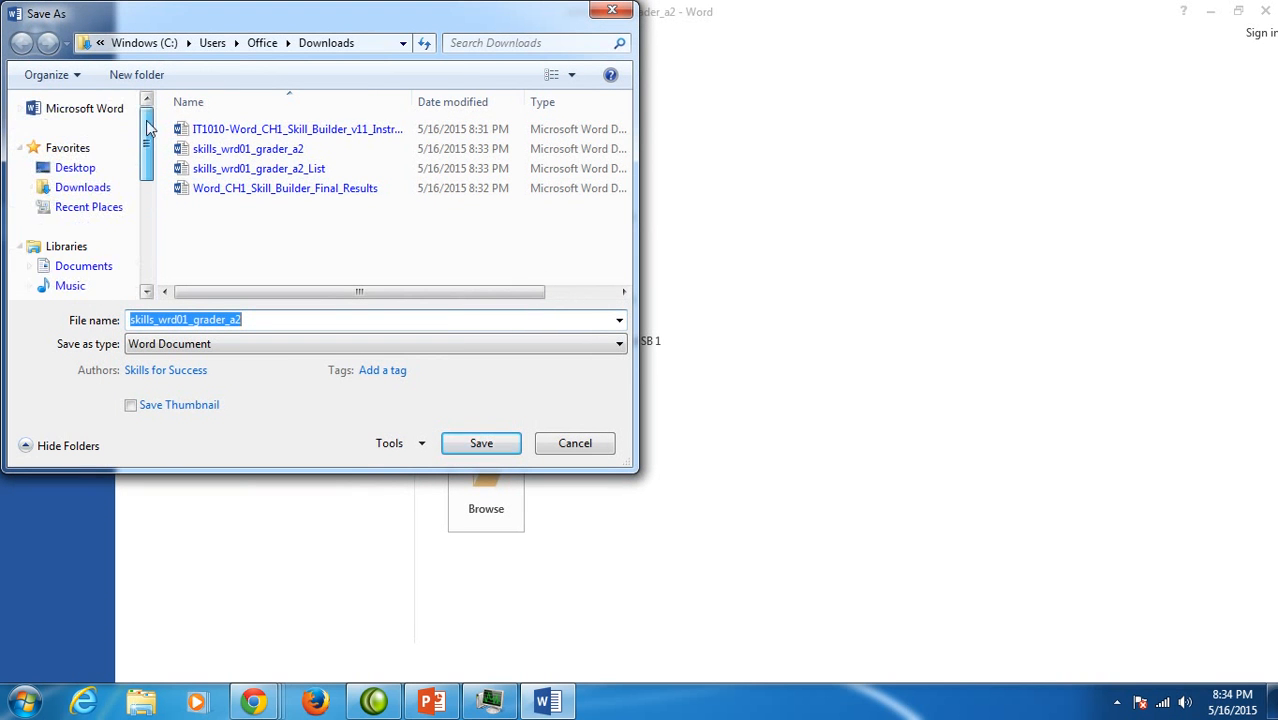
left_click(76, 168)
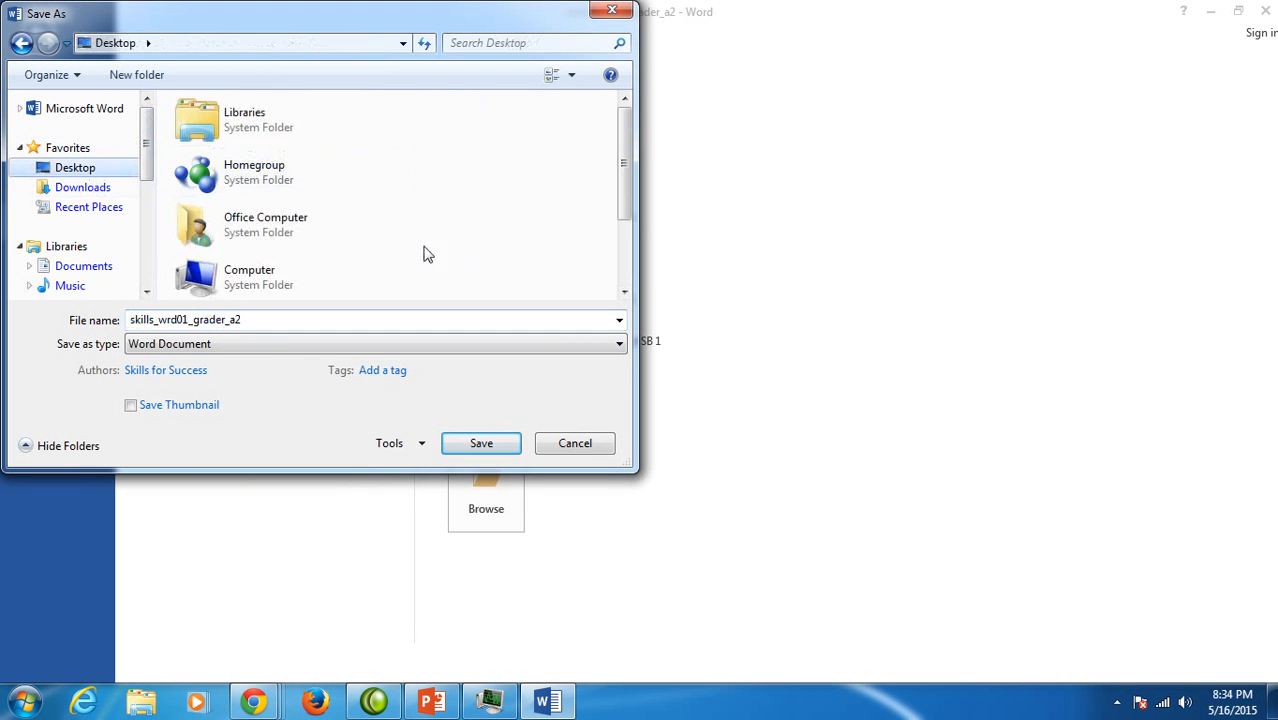
scroll("down", 3)
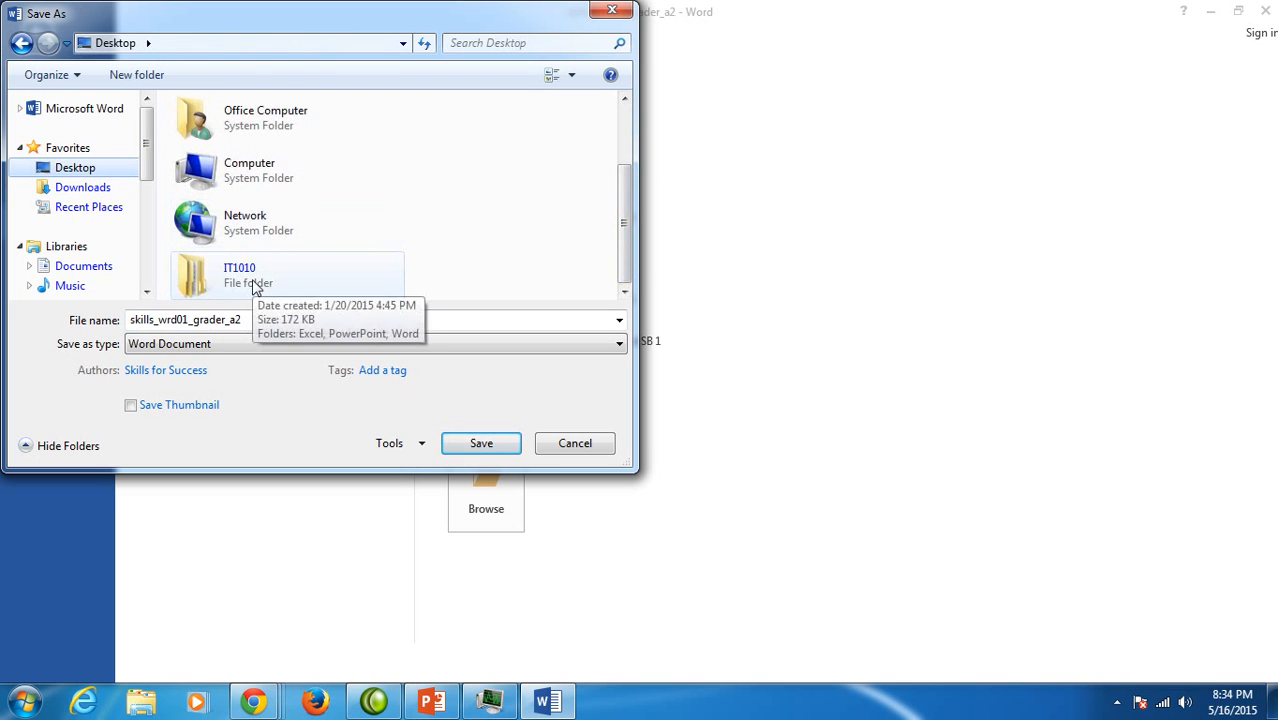
double_click(240, 274)
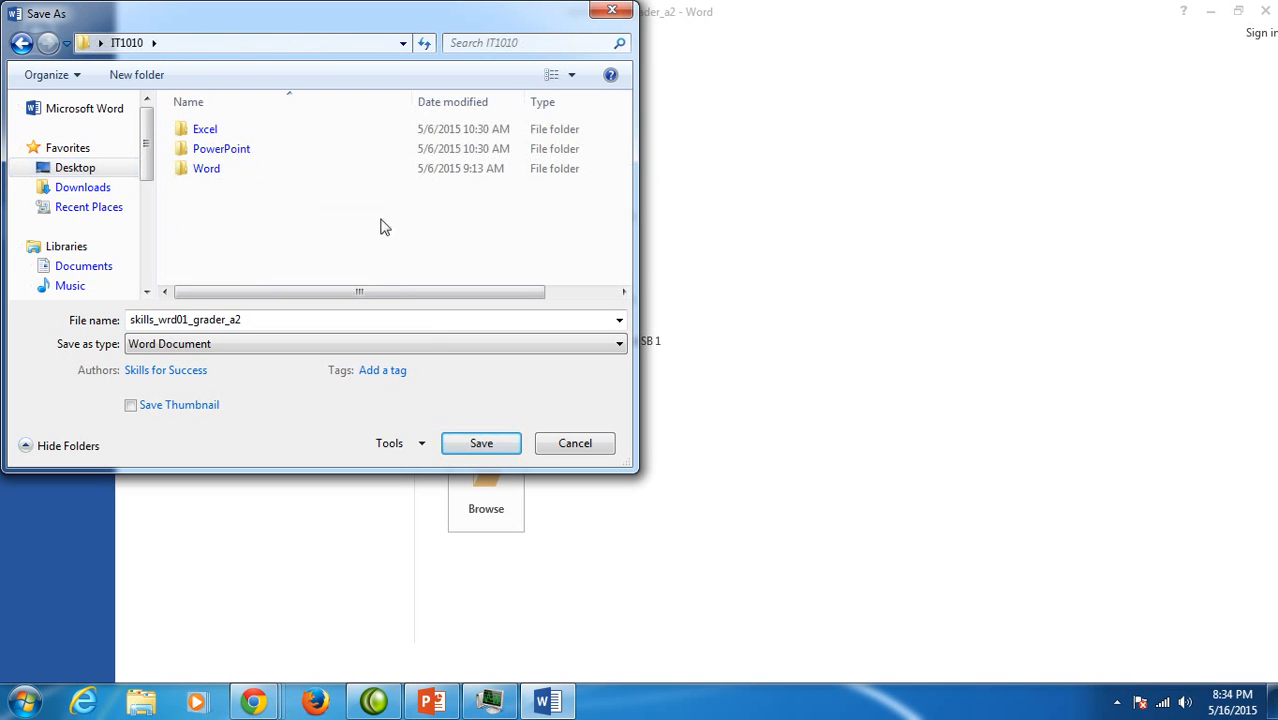
mouse_move(206, 168)
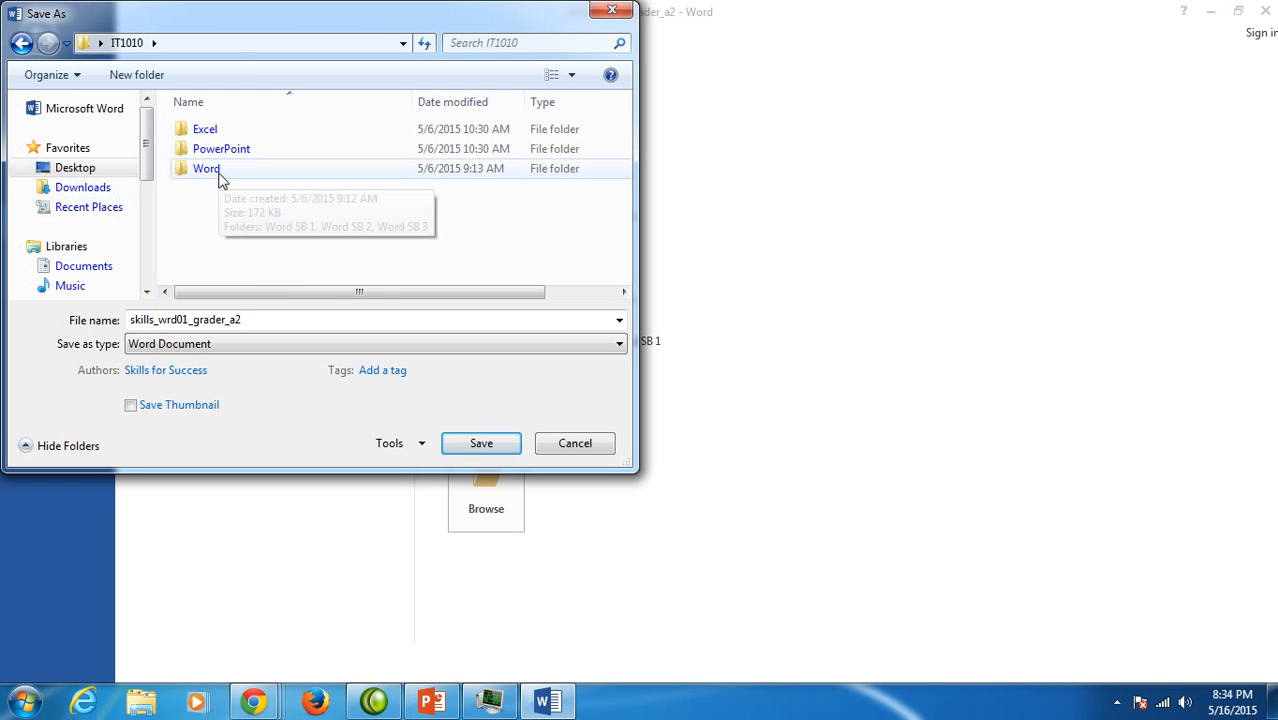
double_click(206, 168)
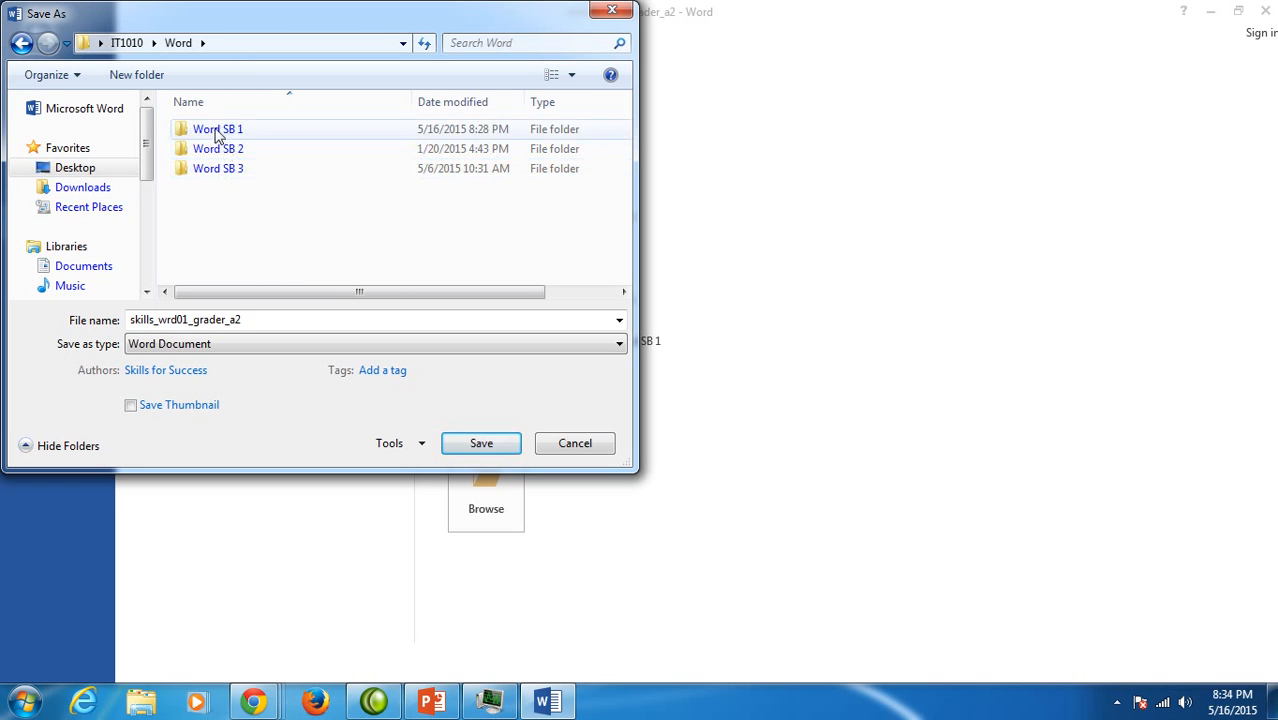
double_click(218, 128)
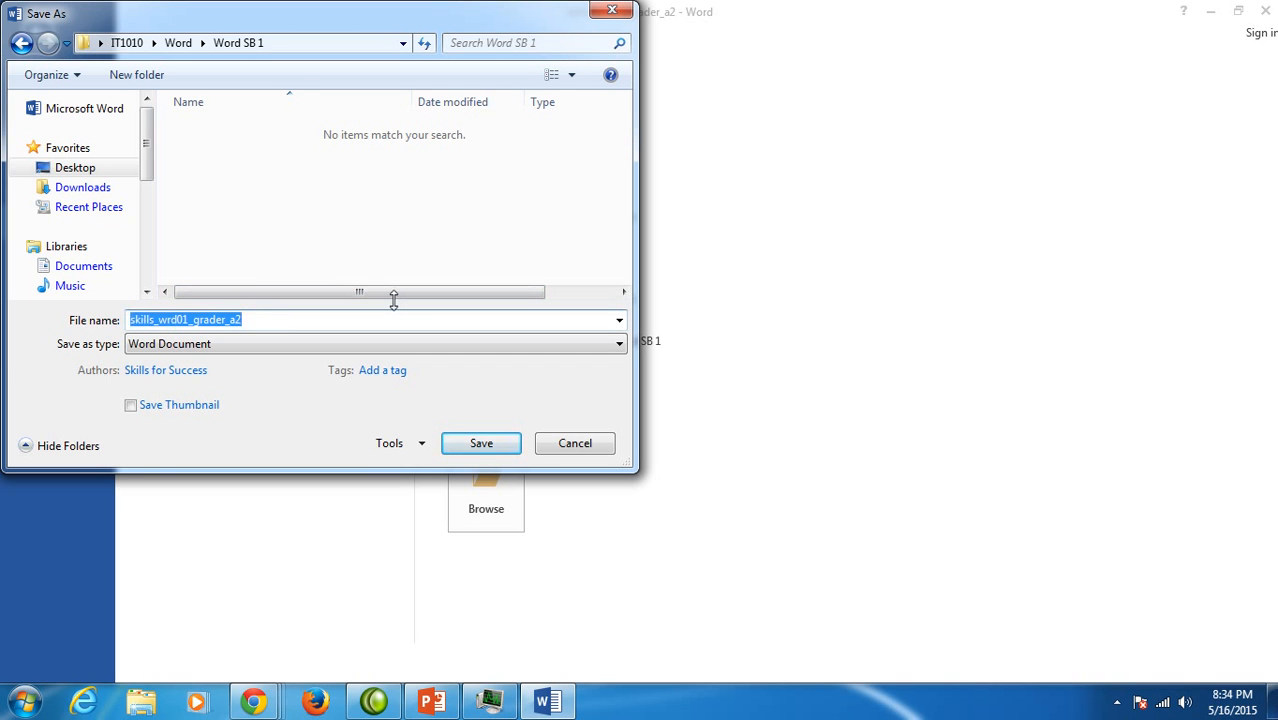
Save the letter as Lastname_Firstname_wrd01_Skill_Builder and return to the Step 1 instructions slide
type("Lastname_")
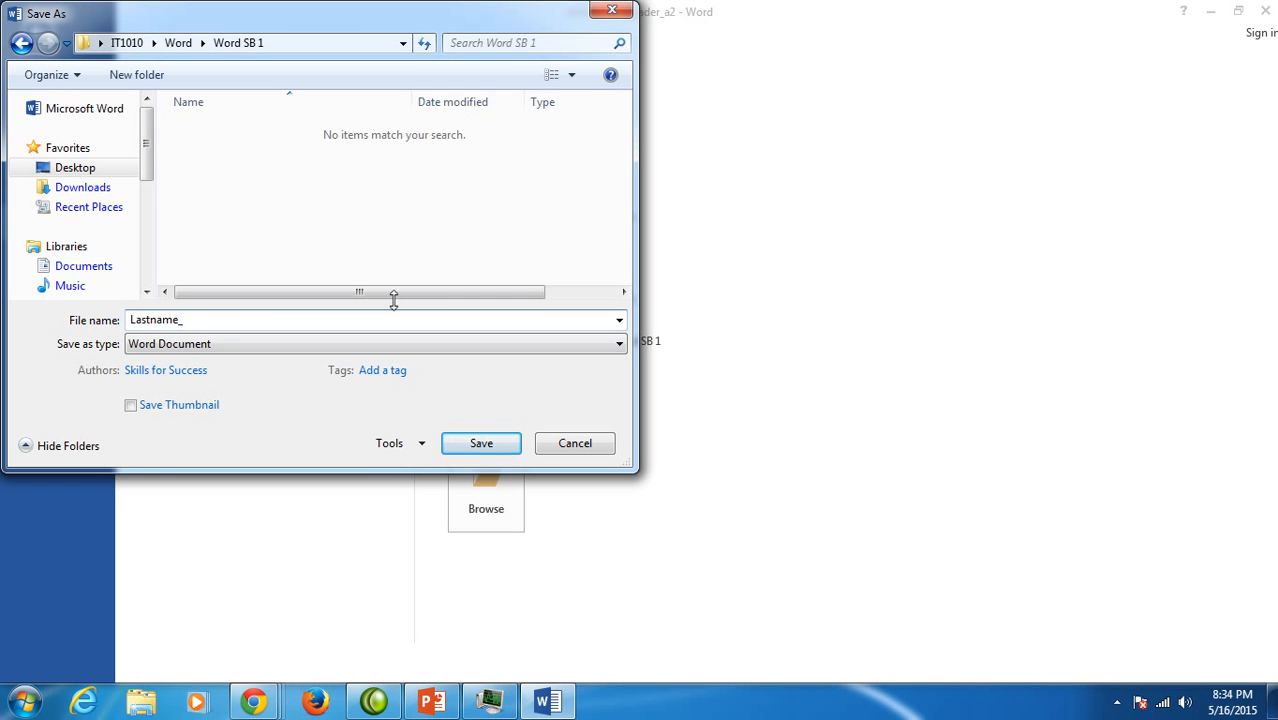
type("Firstname_wrd01_S")
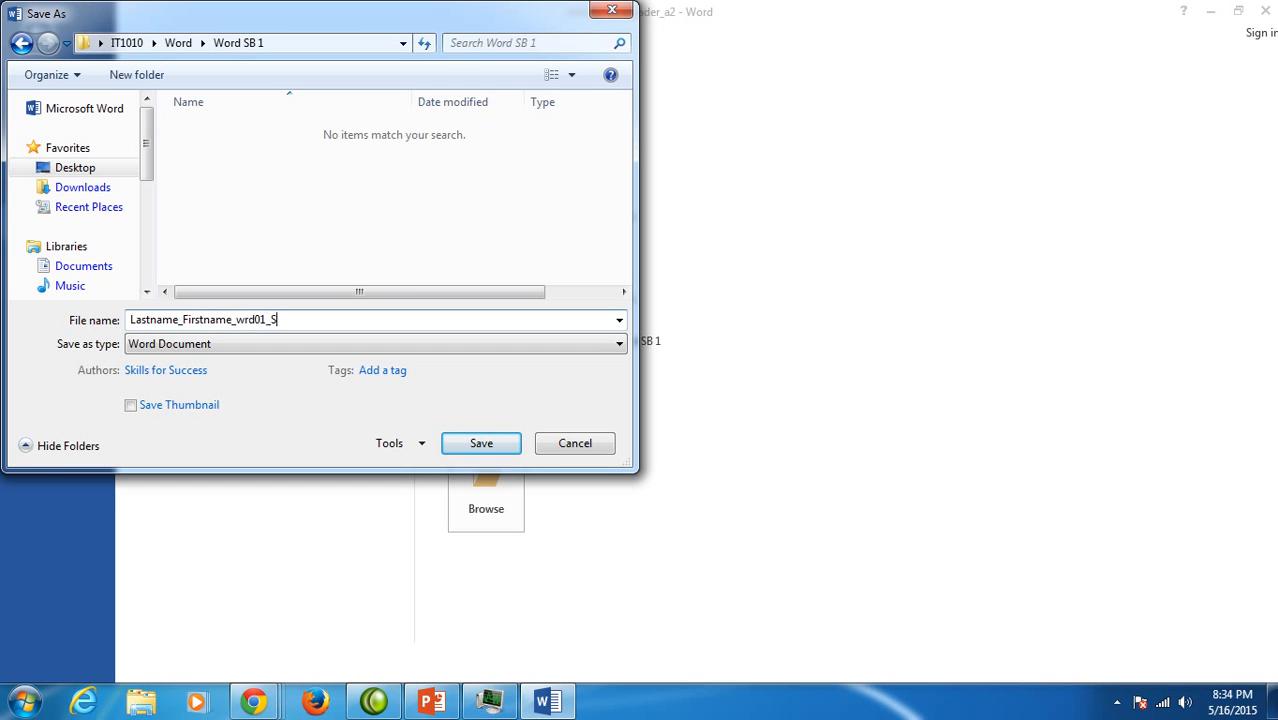
type("kill_Builder")
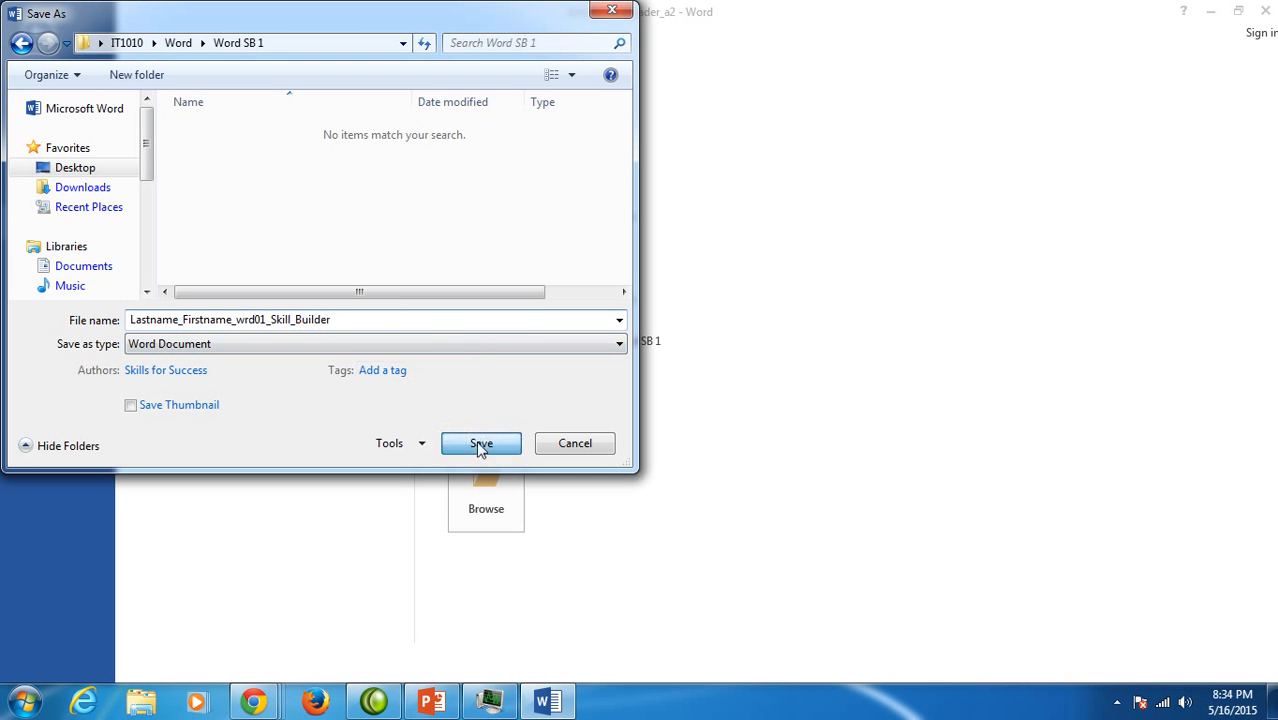
left_click(480, 444)
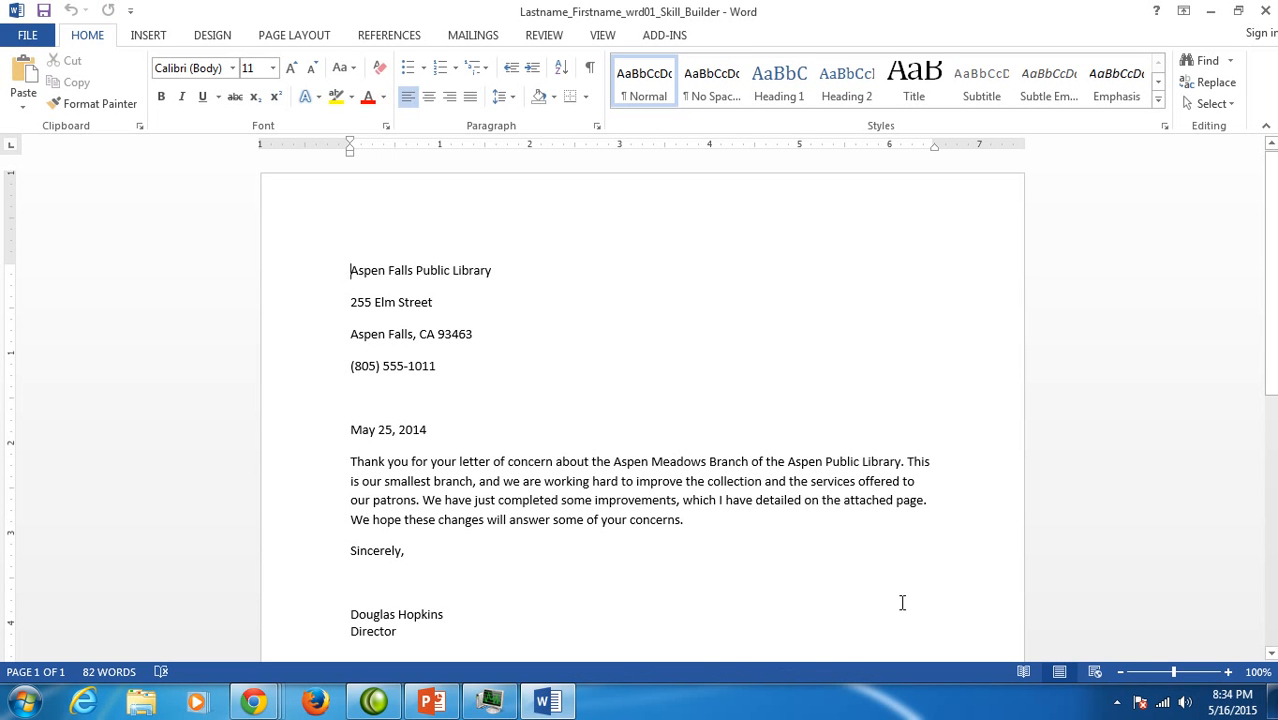
mouse_move(916, 602)
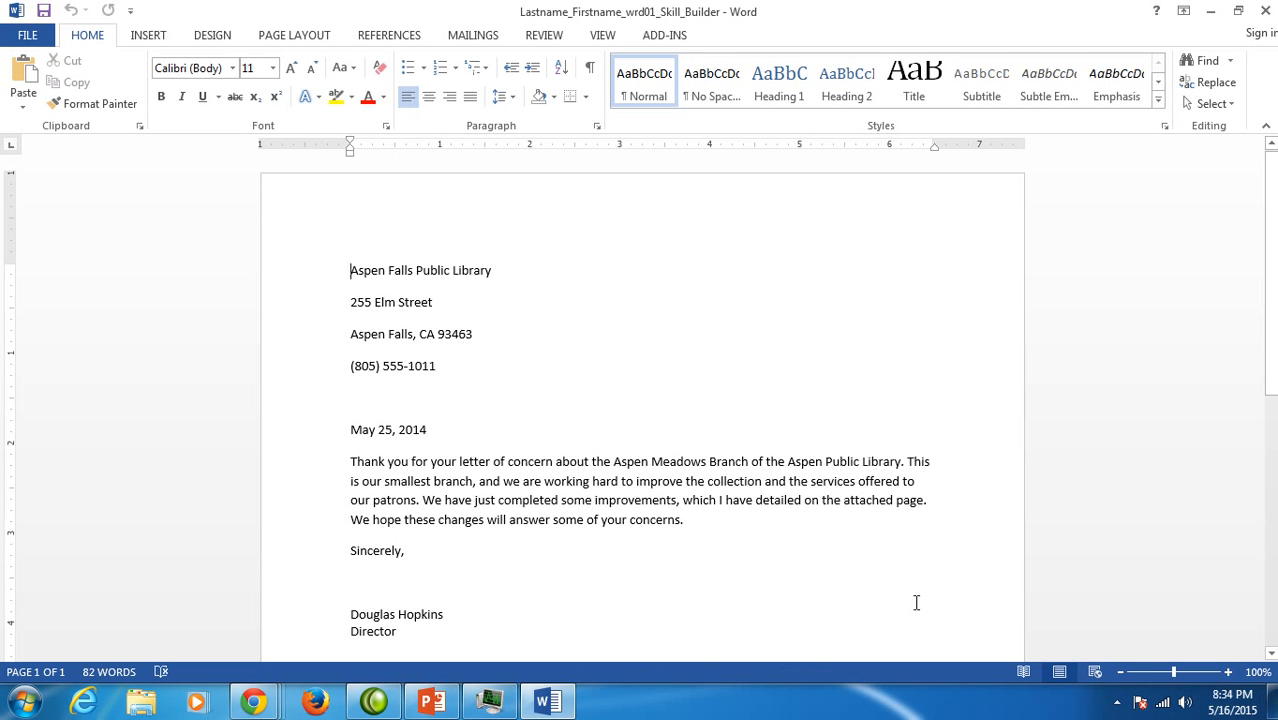
left_click(432, 700)
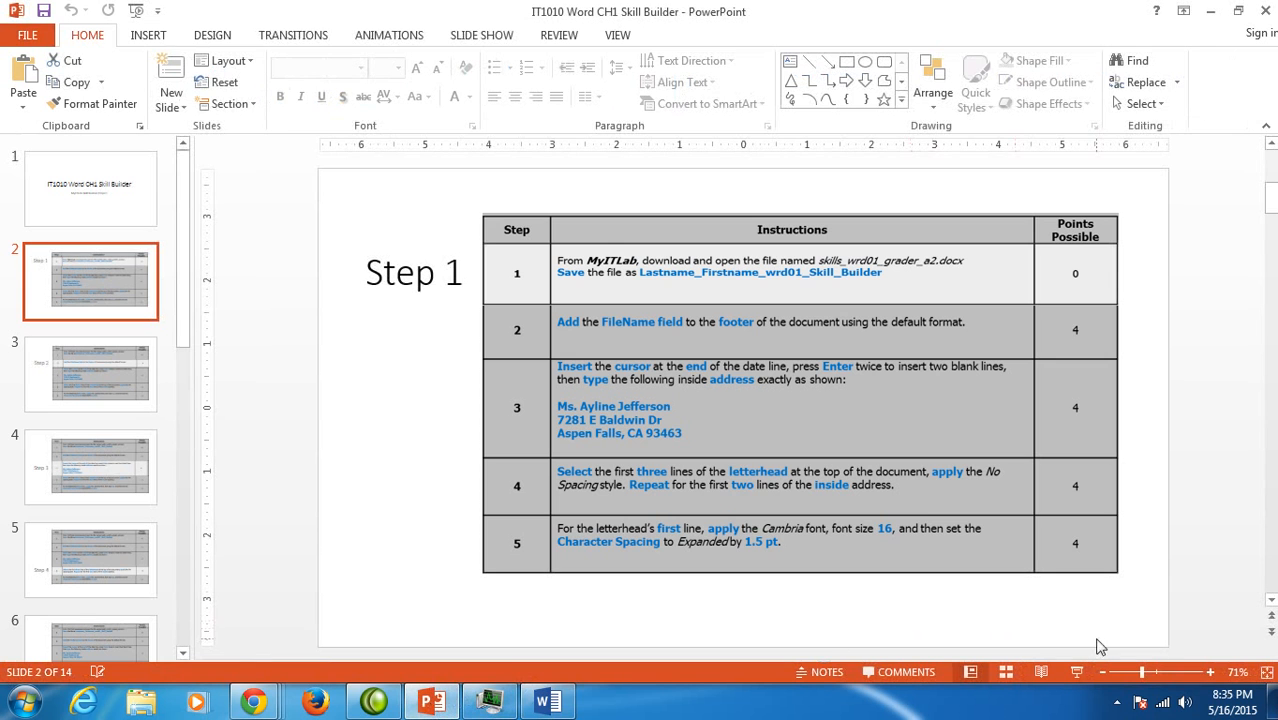